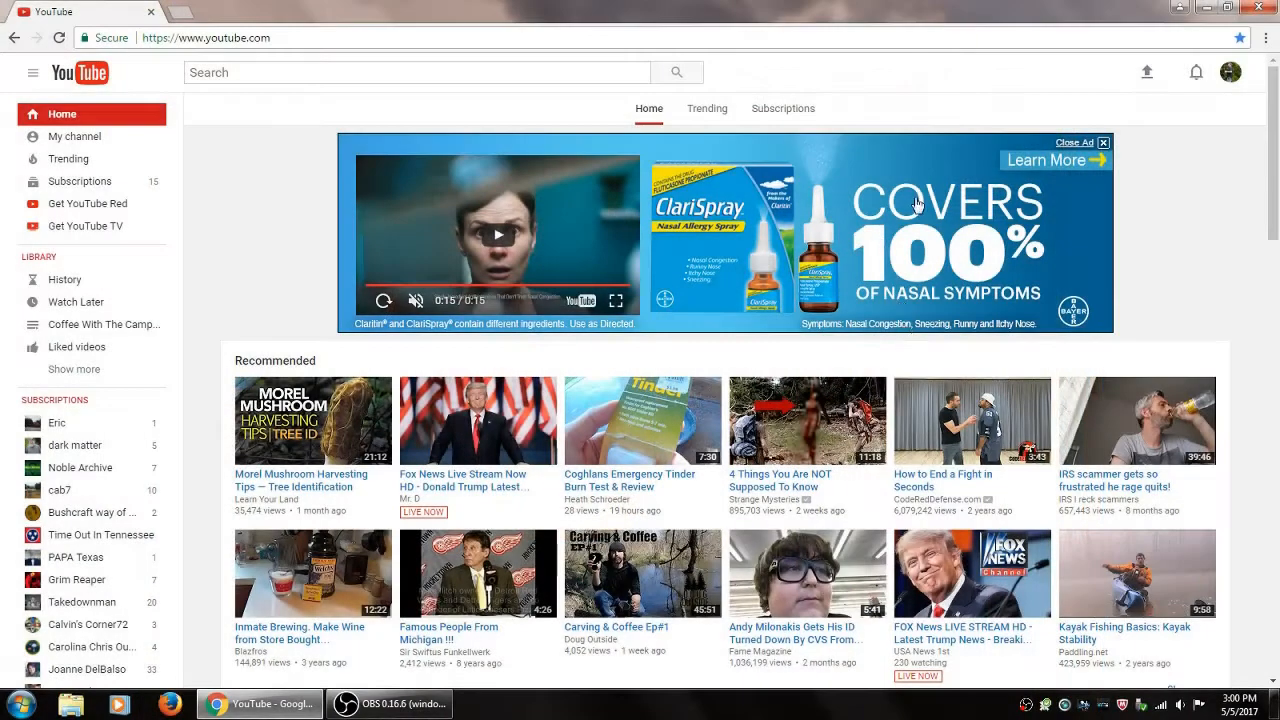
pyautogui.moveTo(1220, 198)
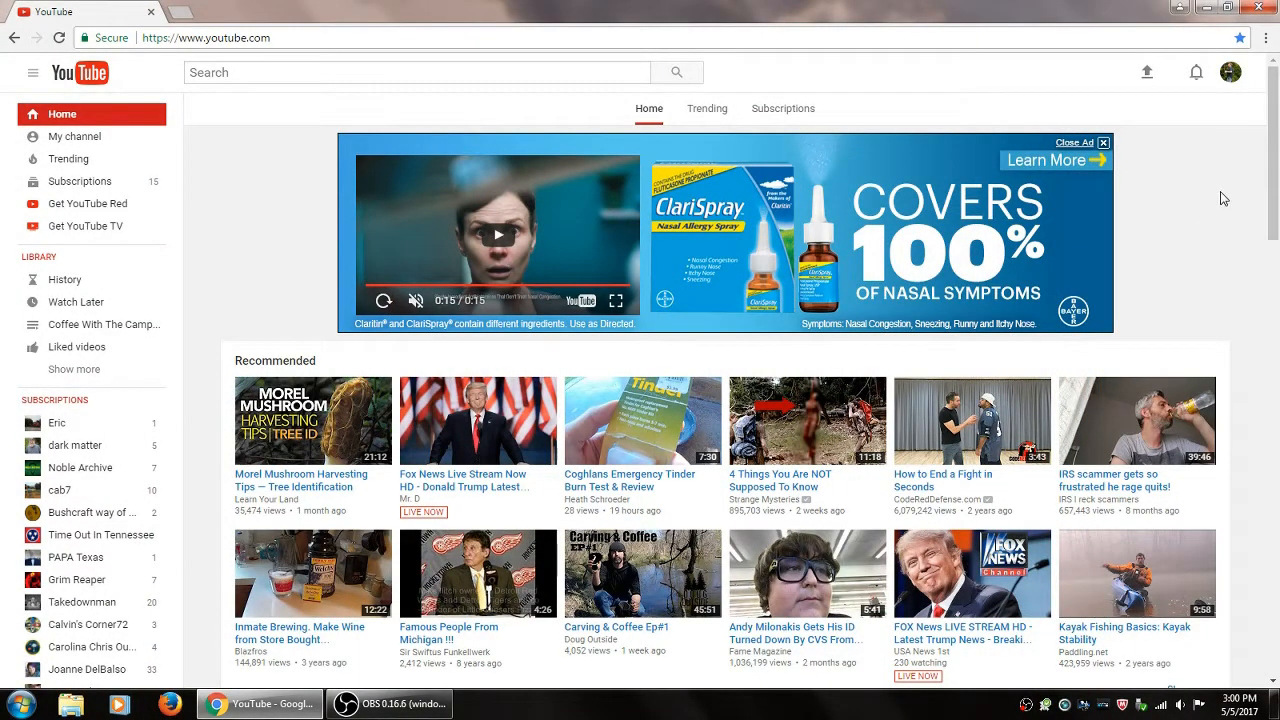
pyautogui.moveTo(1240, 110)
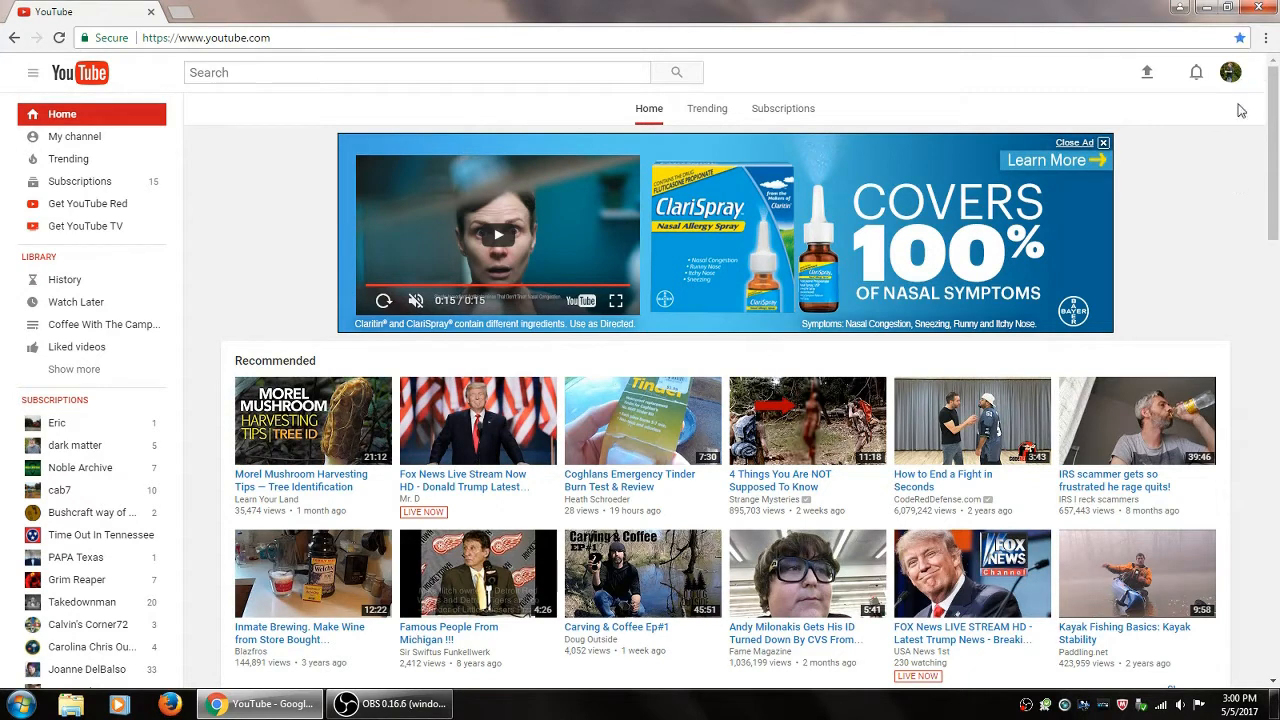
pyautogui.moveTo(1228, 84)
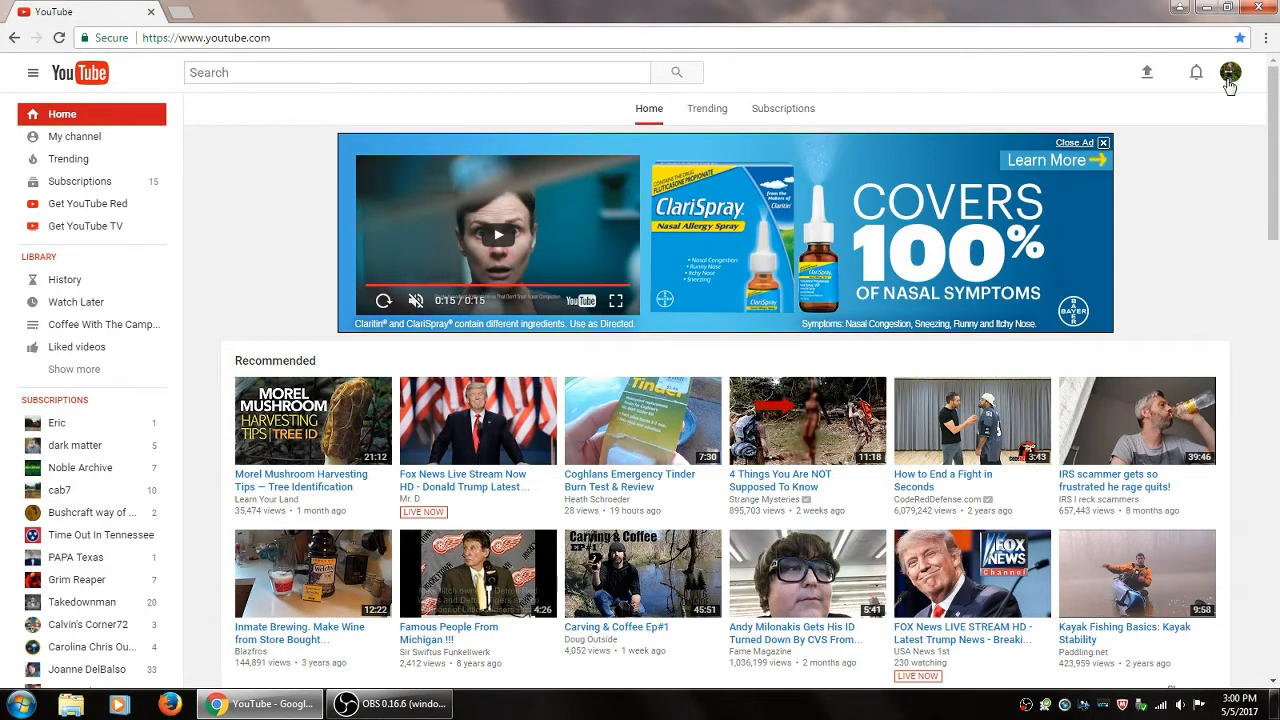
# Step: Show the signed-in account's menu from the profile avatar on YouTube's home page
pyautogui.click(1232, 72)
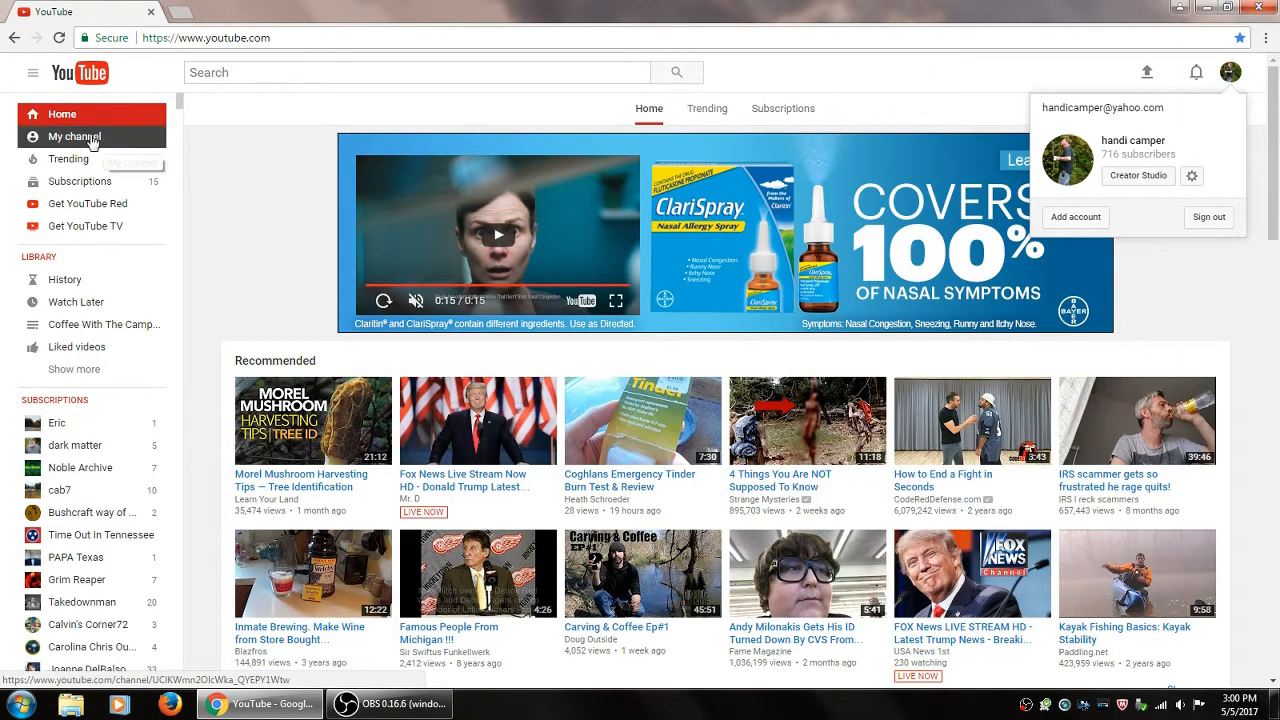
# Step: Go to My channel and from there to the Video Manager of uploaded videos
pyautogui.click(74, 136)
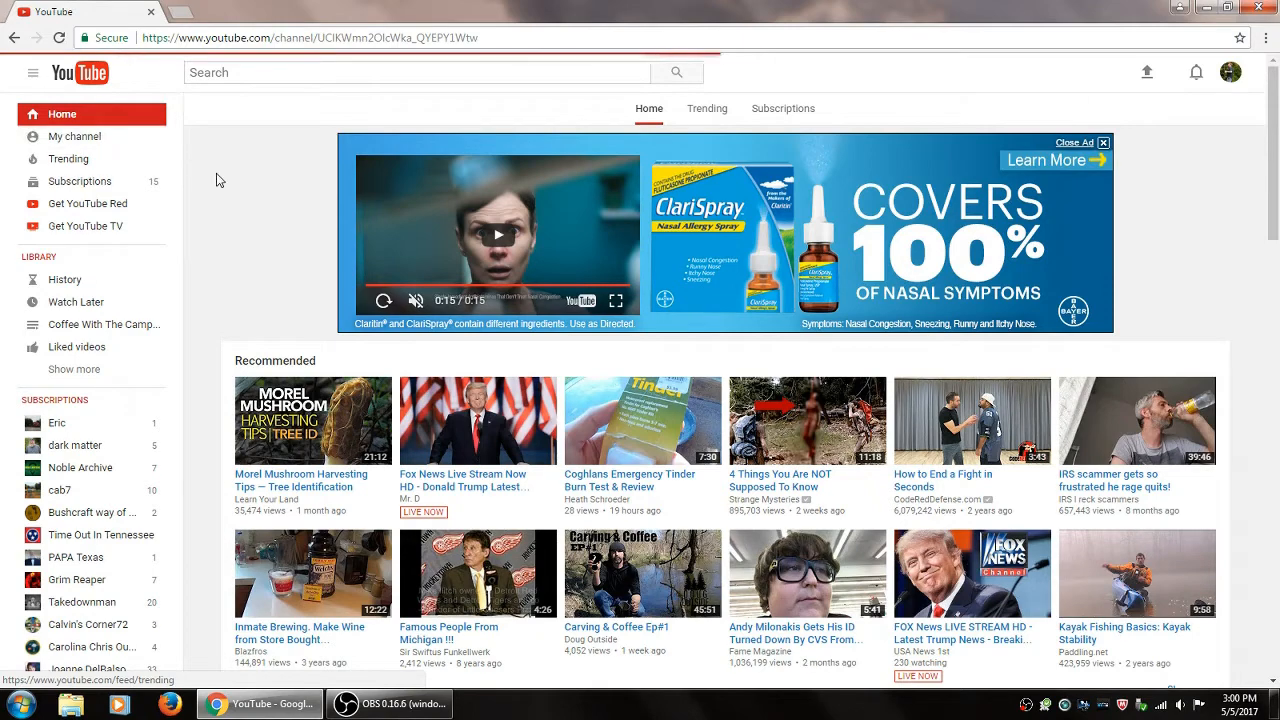
pyautogui.click(74, 136)
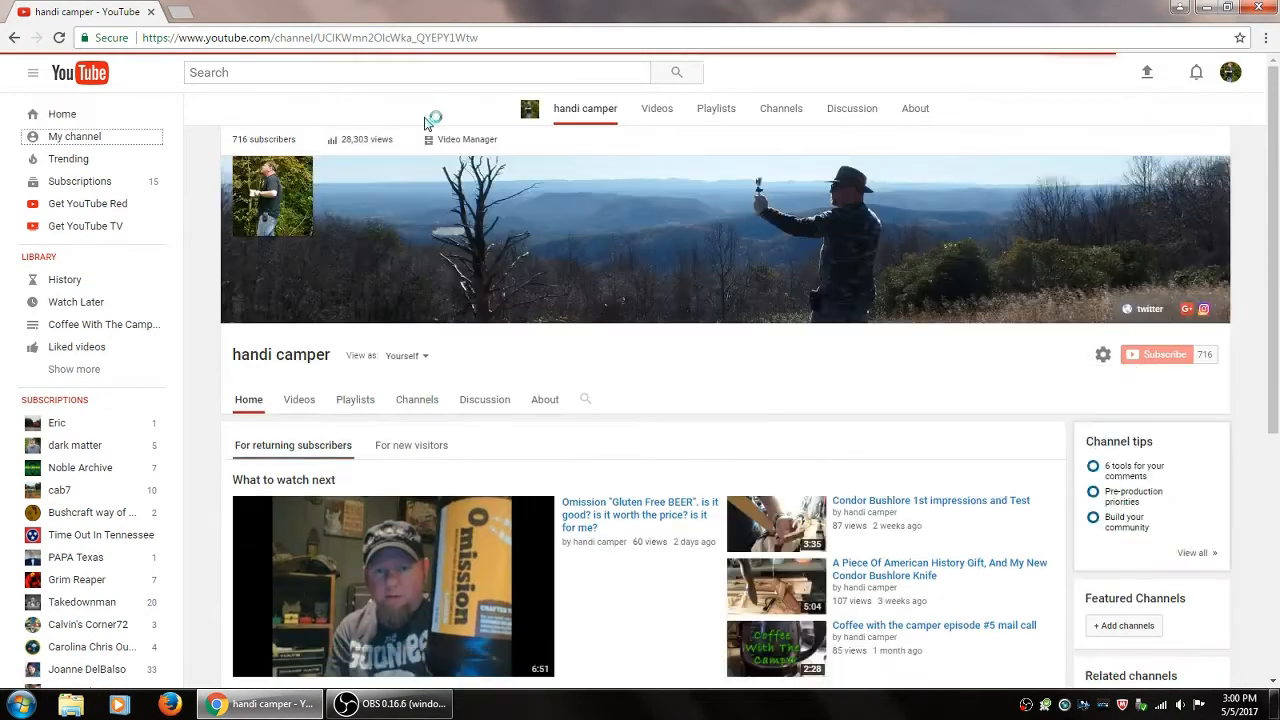
pyautogui.scroll(-3)
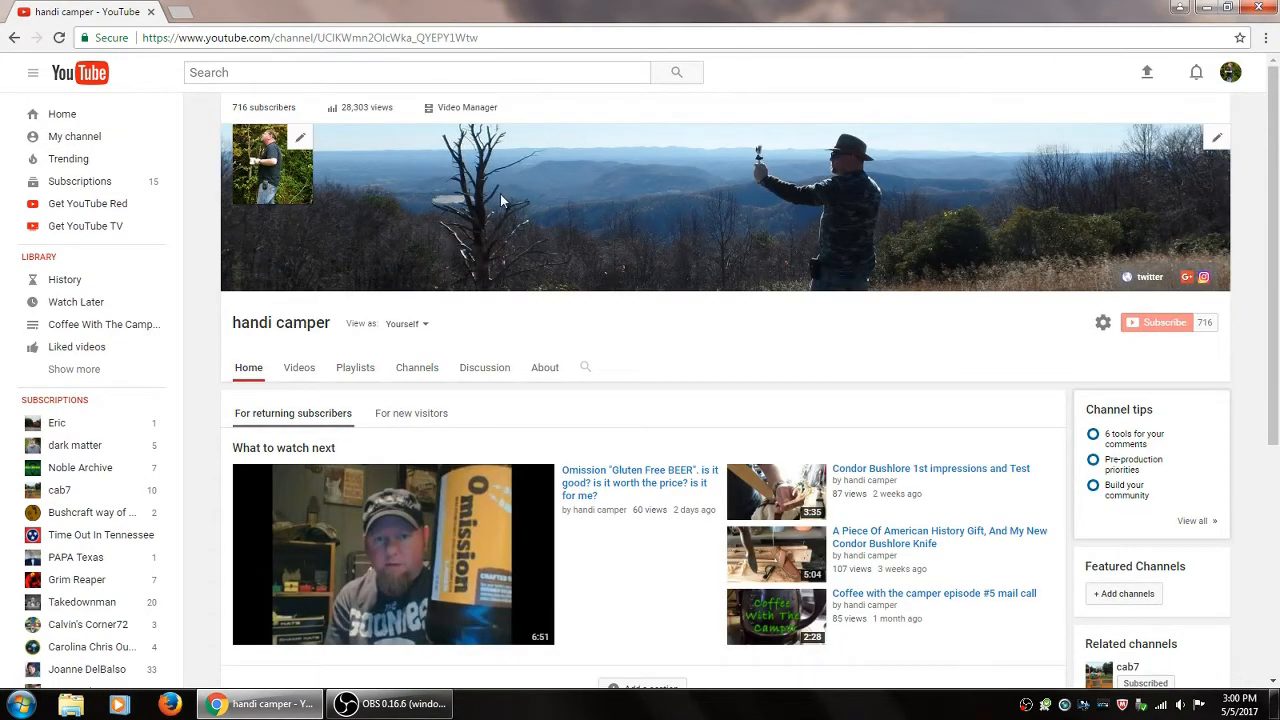
pyautogui.click(466, 108)
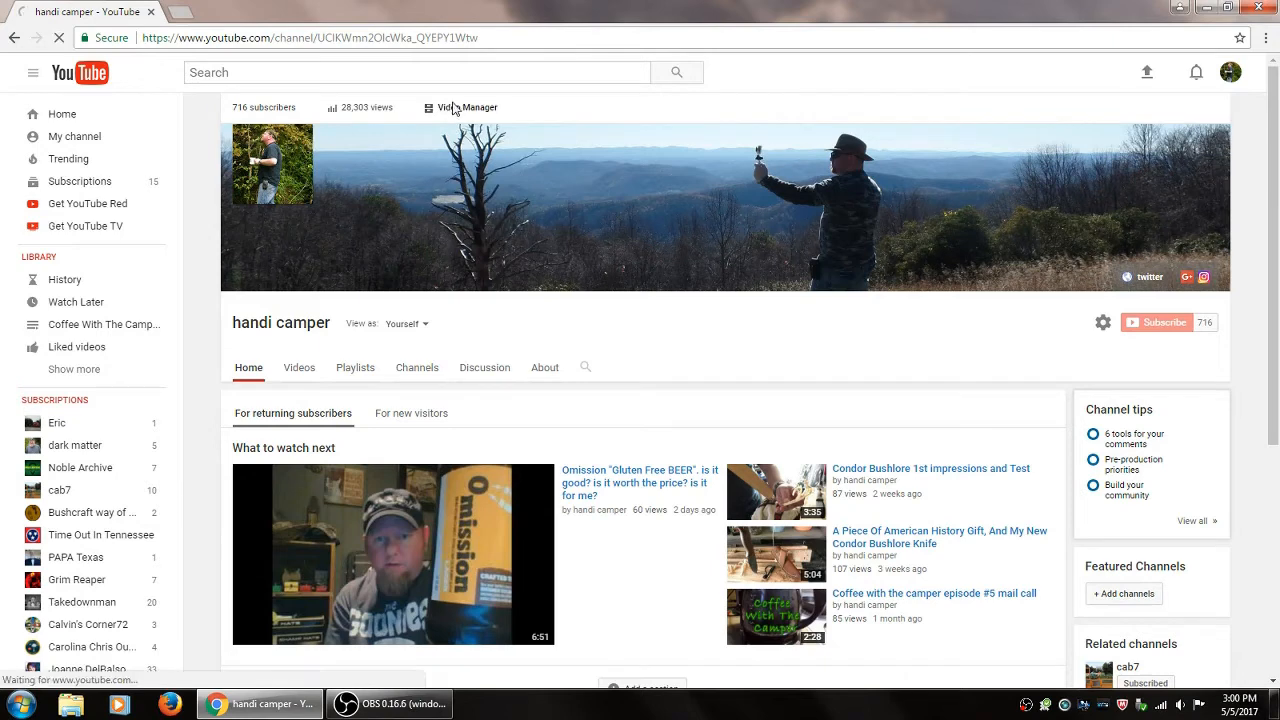
pyautogui.click(468, 108)
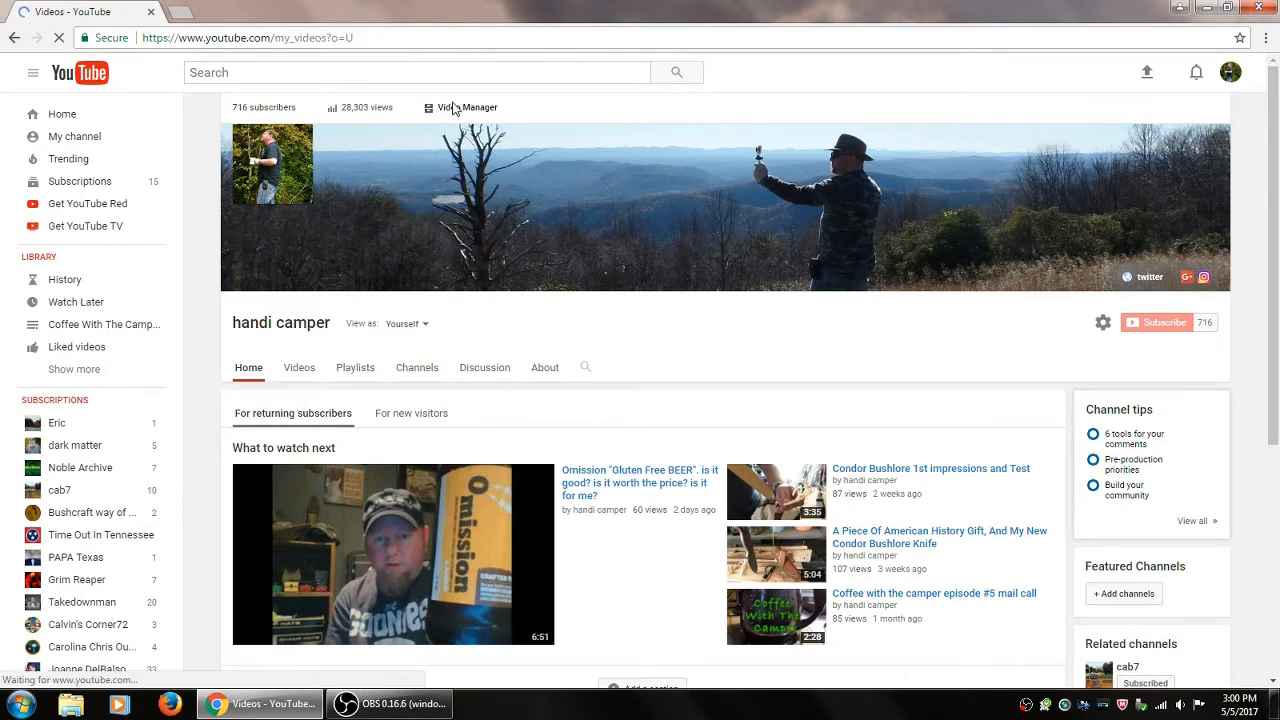
# Step: Navigate Live Streaming > Events in Creator Studio and start a New live event
pyautogui.click(468, 108)
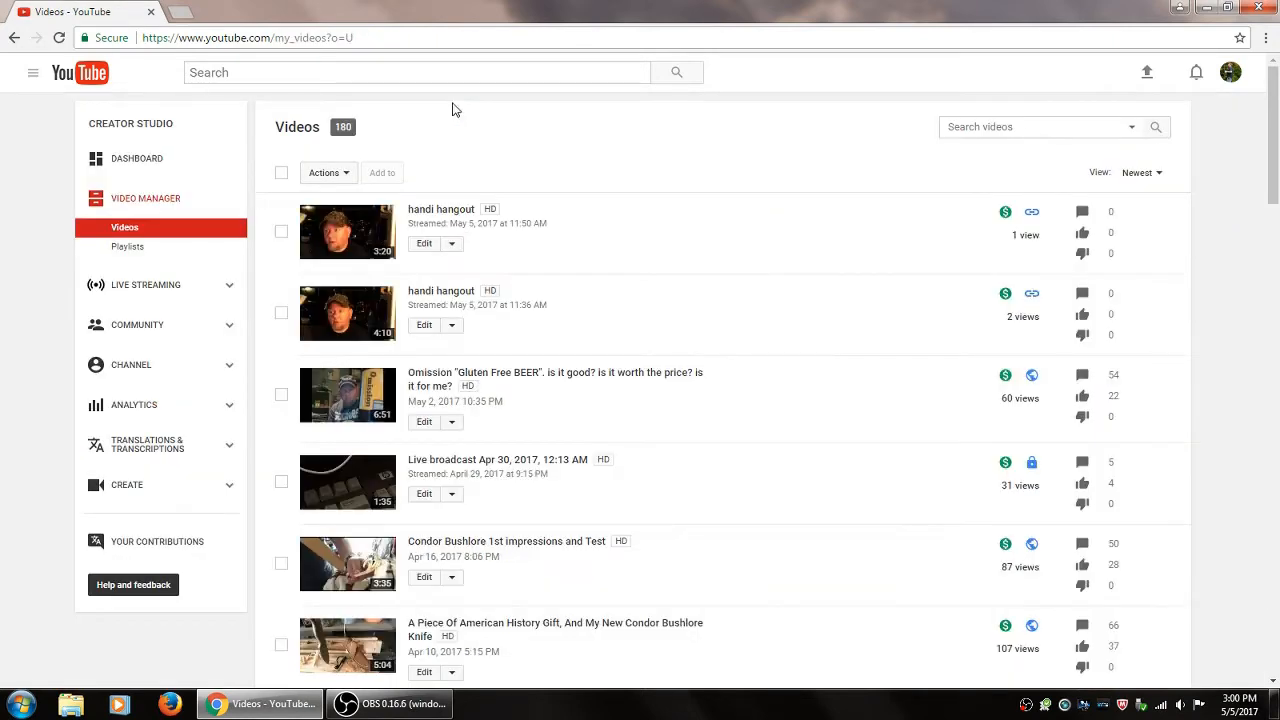
pyautogui.moveTo(168, 292)
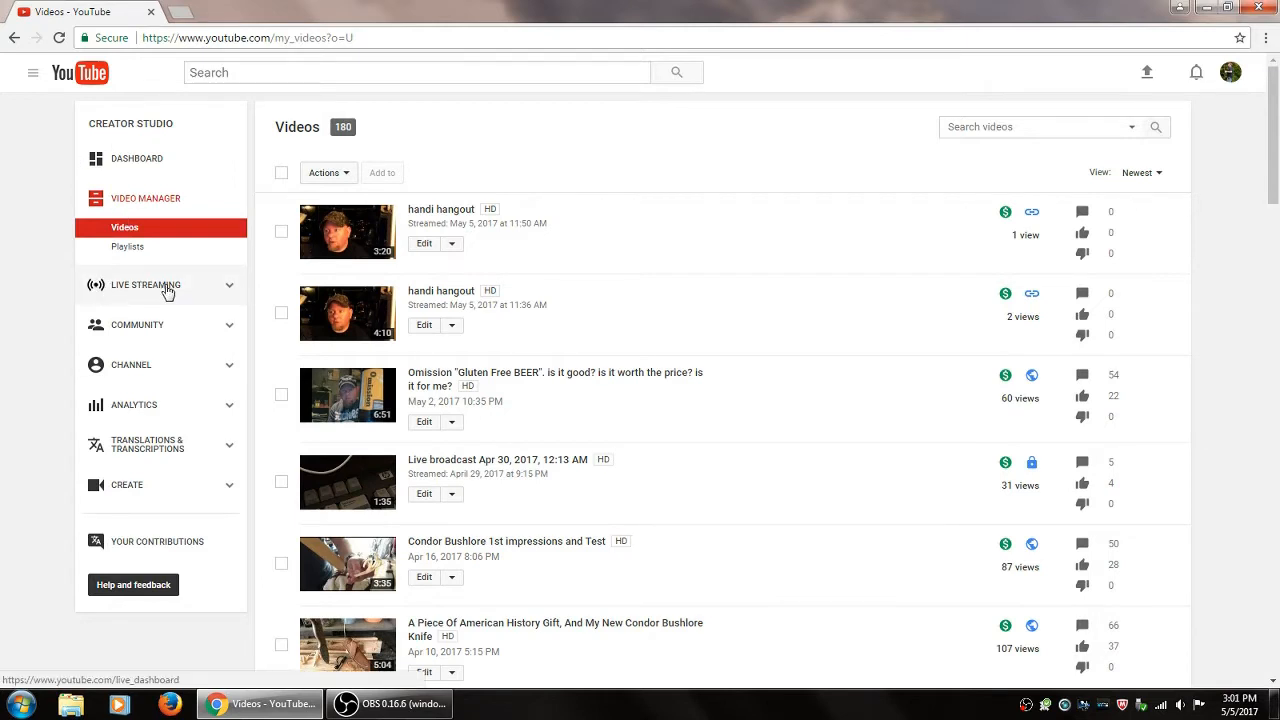
pyautogui.click(144, 284)
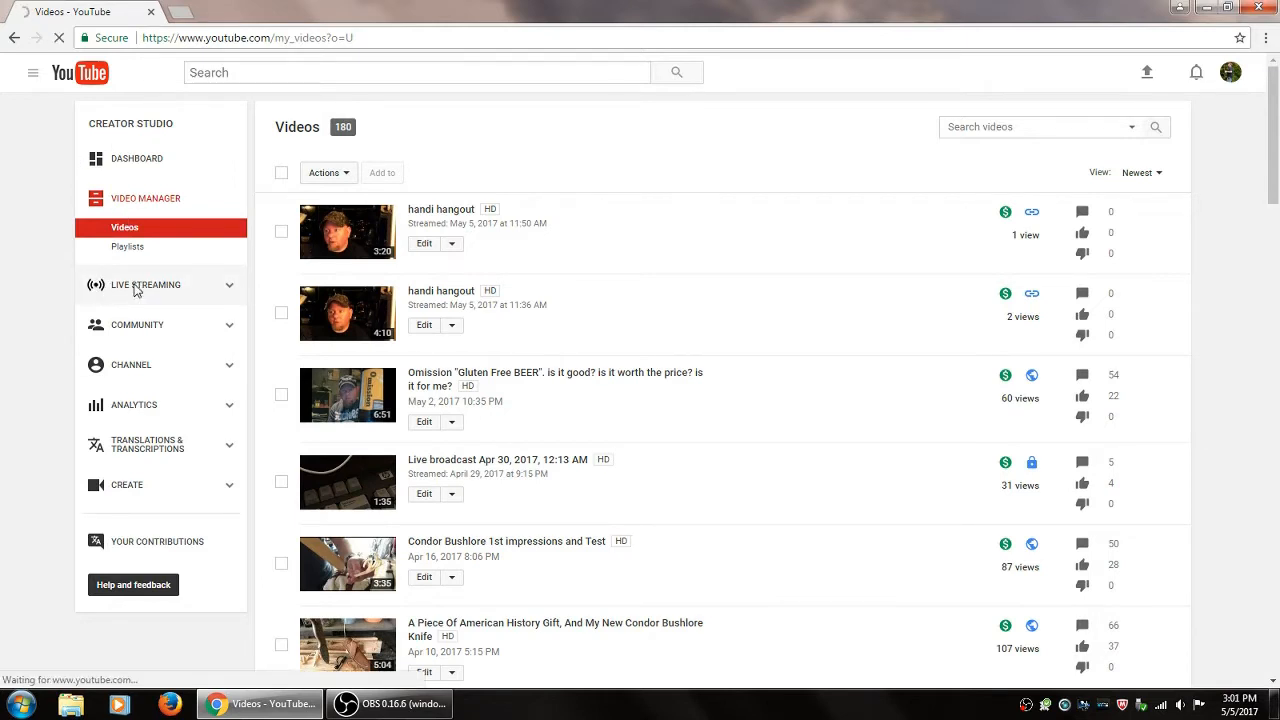
pyautogui.click(146, 284)
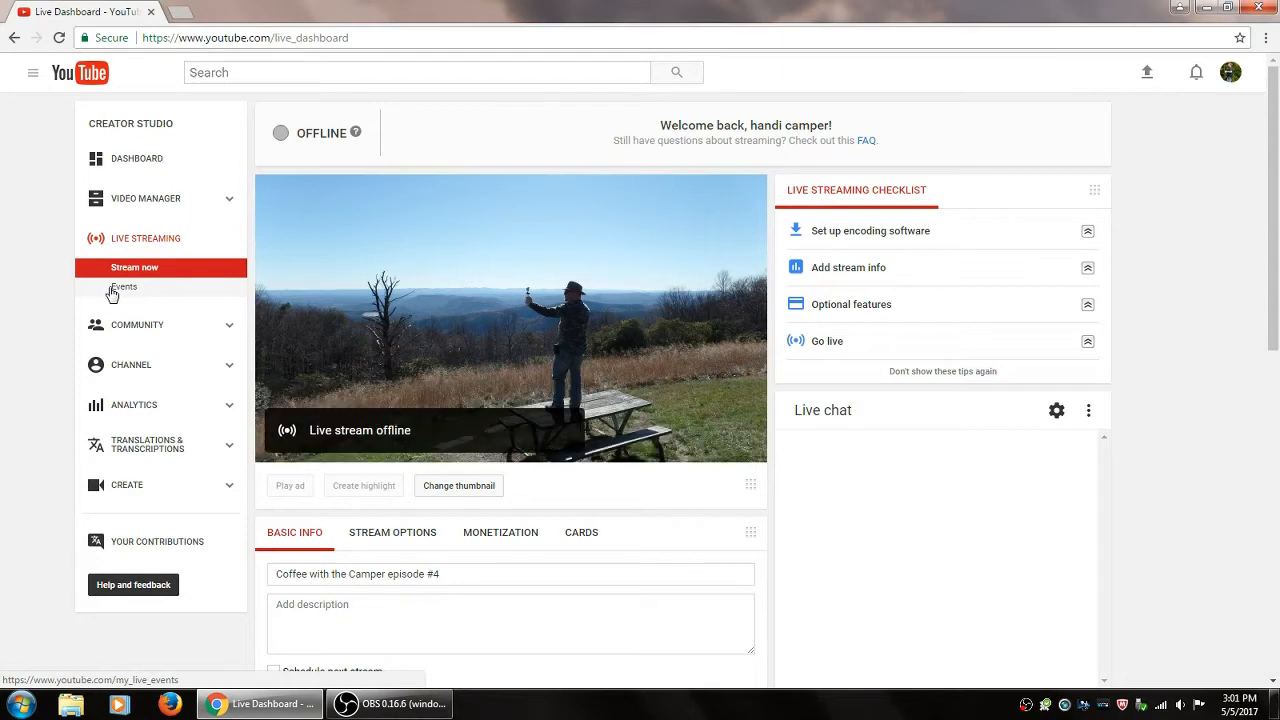
pyautogui.click(124, 288)
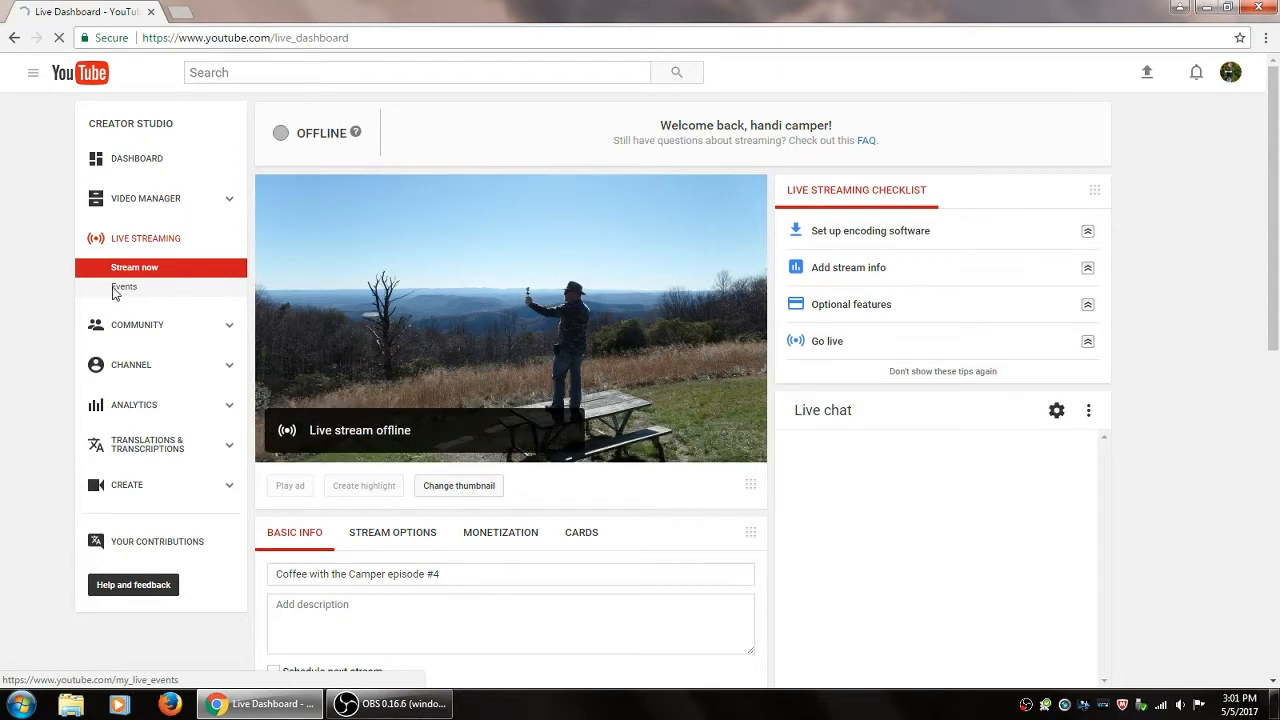
pyautogui.click(124, 288)
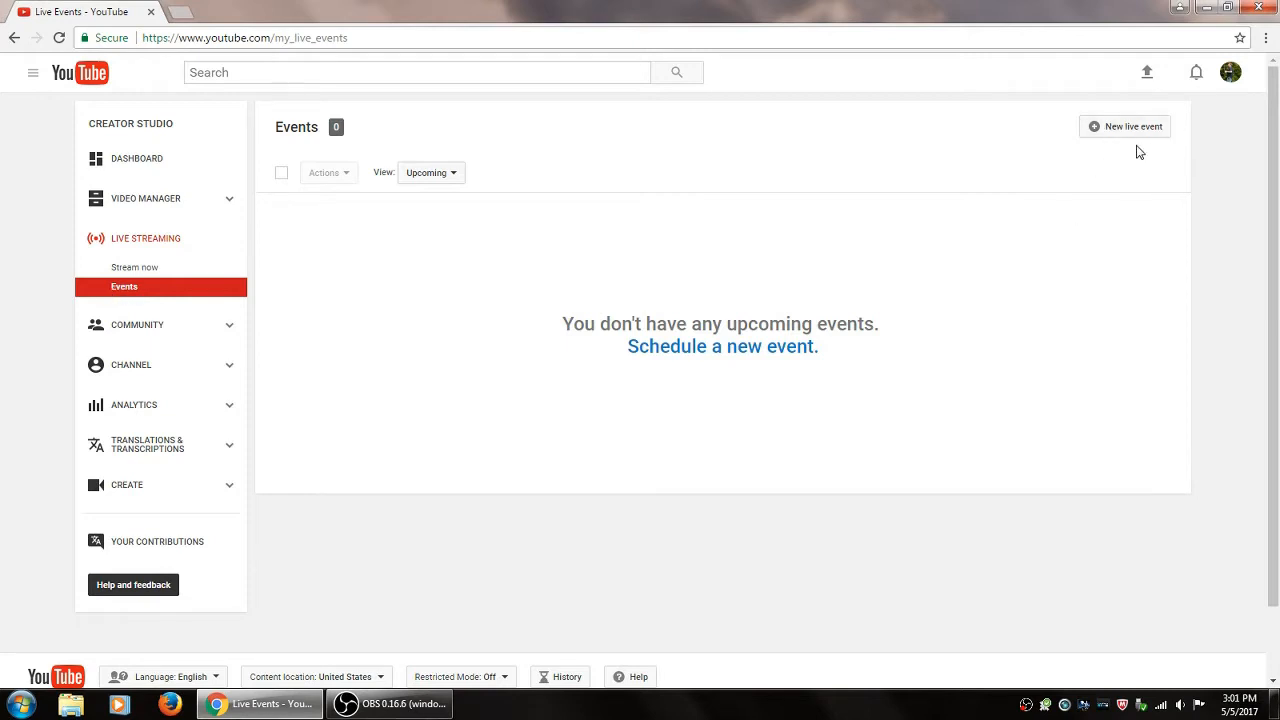
pyautogui.click(1124, 126)
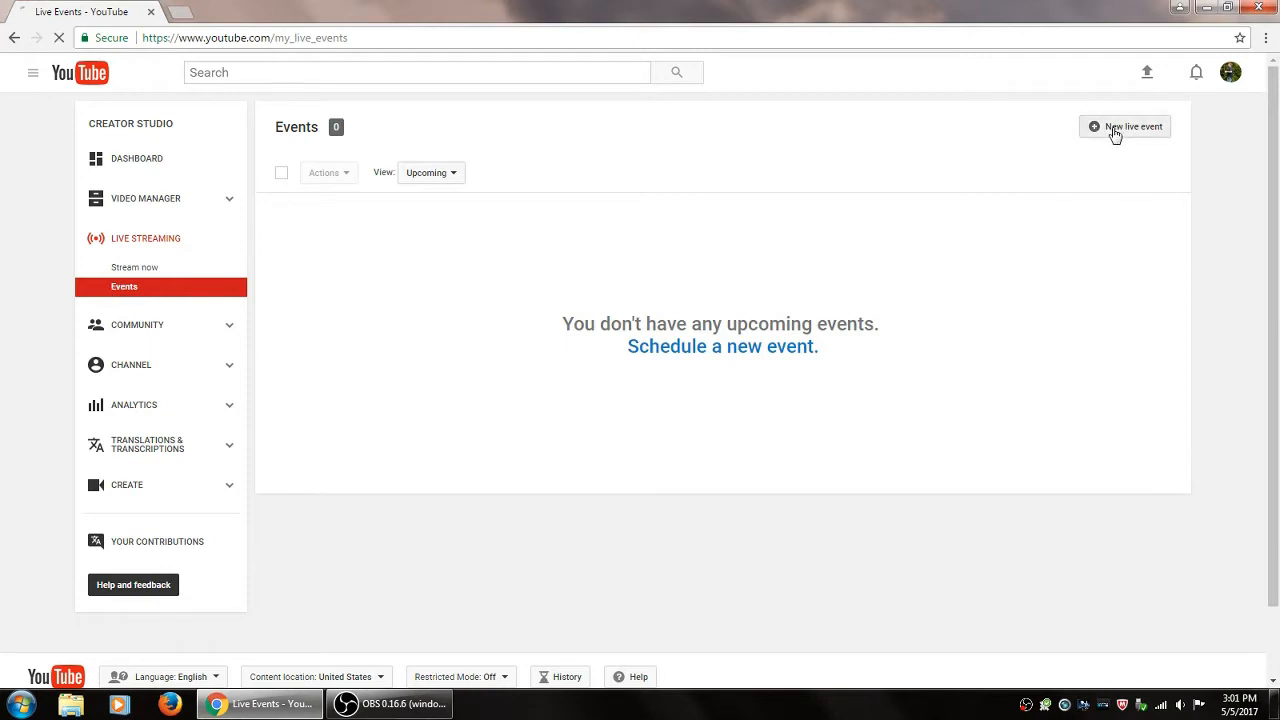
# Step: Set the new live event's privacy to Unlisted on the Create a new event form
pyautogui.click(1124, 126)
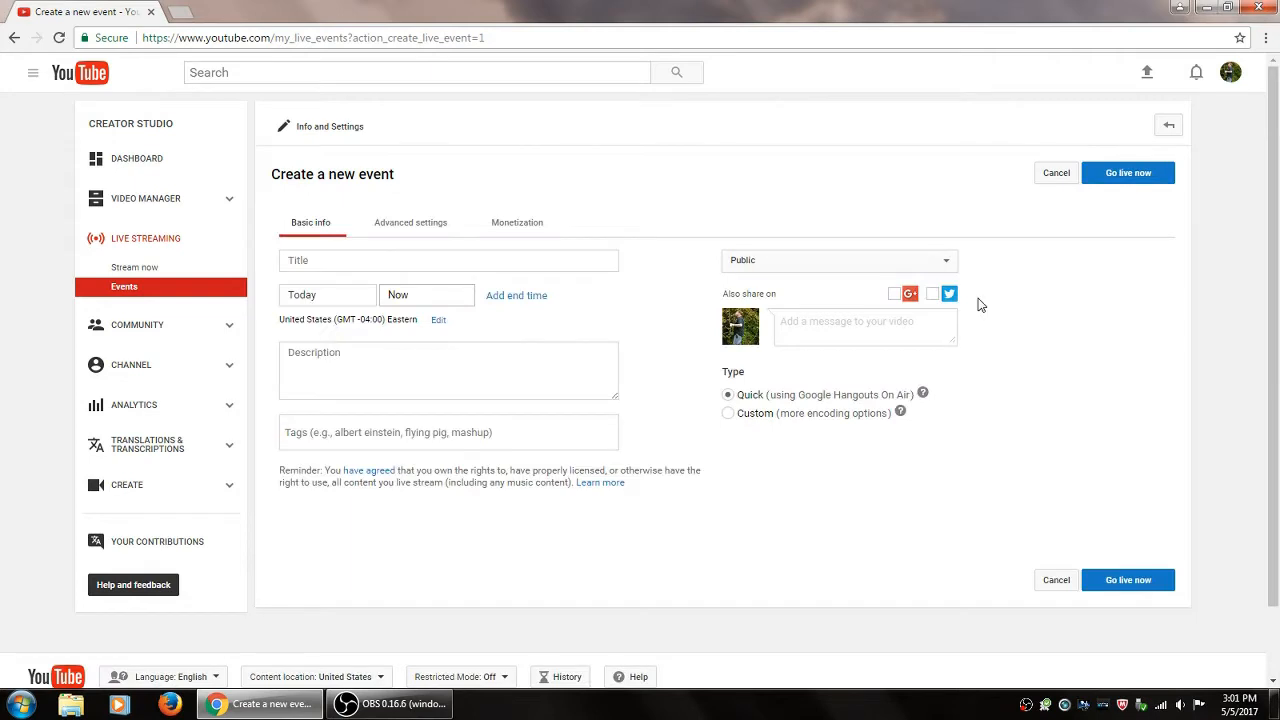
pyautogui.moveTo(1024, 292)
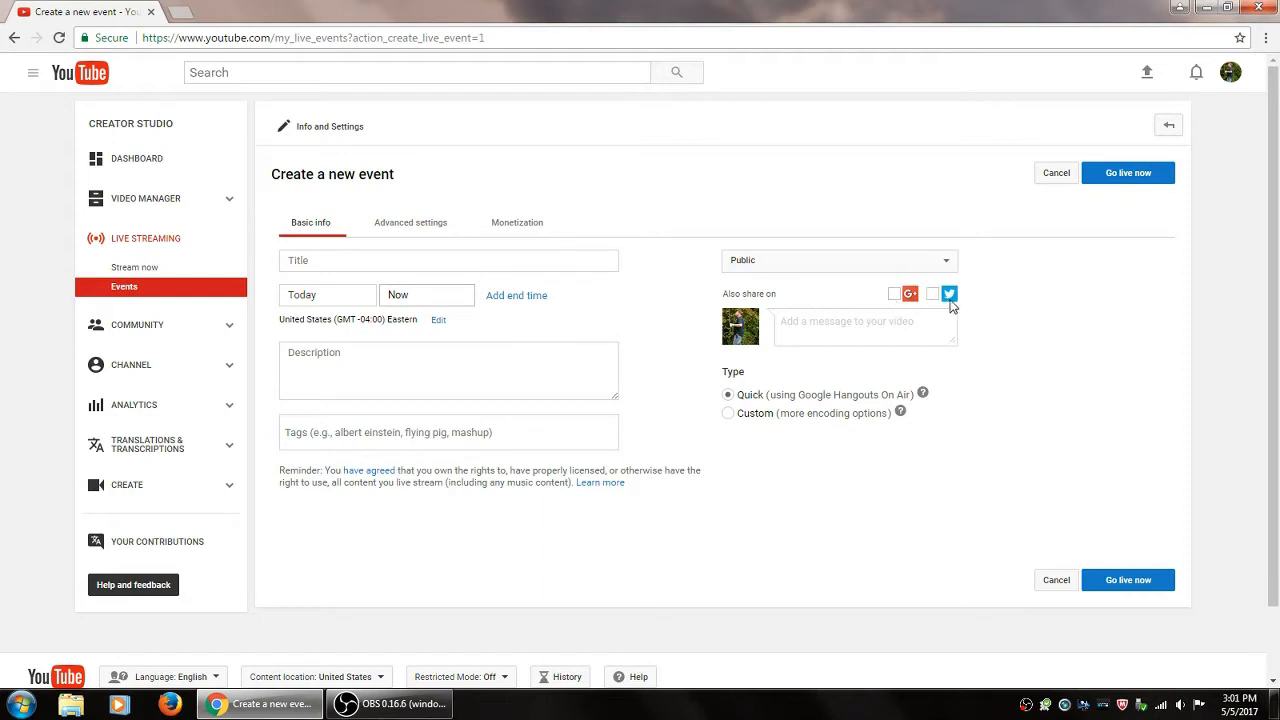
pyautogui.moveTo(838, 260)
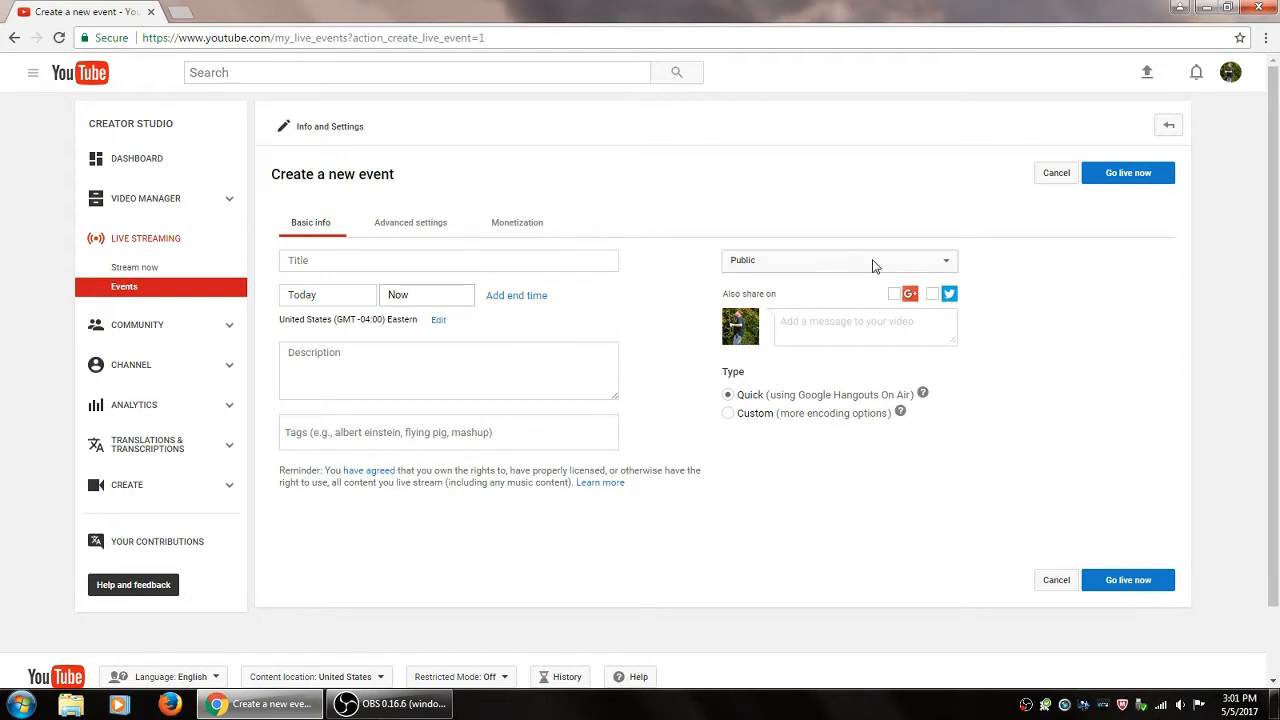
pyautogui.click(838, 260)
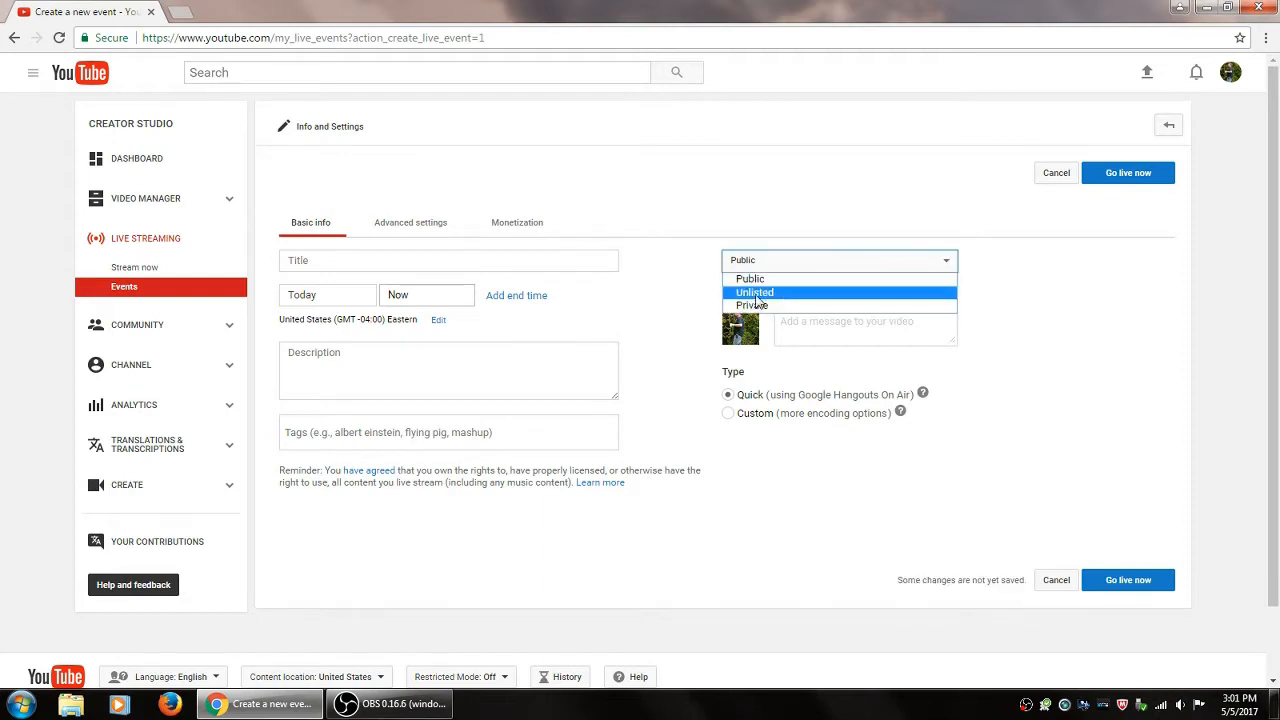
pyautogui.click(754, 292)
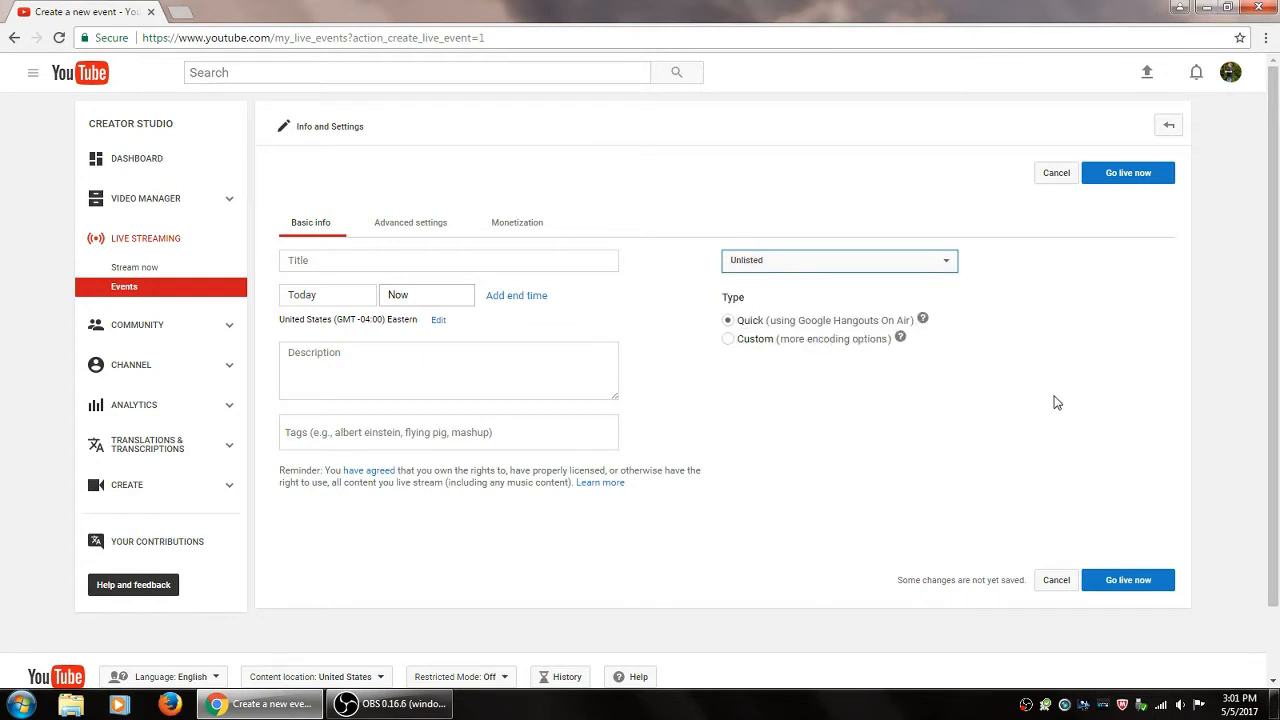
# Step: Title the event 'handi hangout', leaving description and tags empty
pyautogui.click(448, 260)
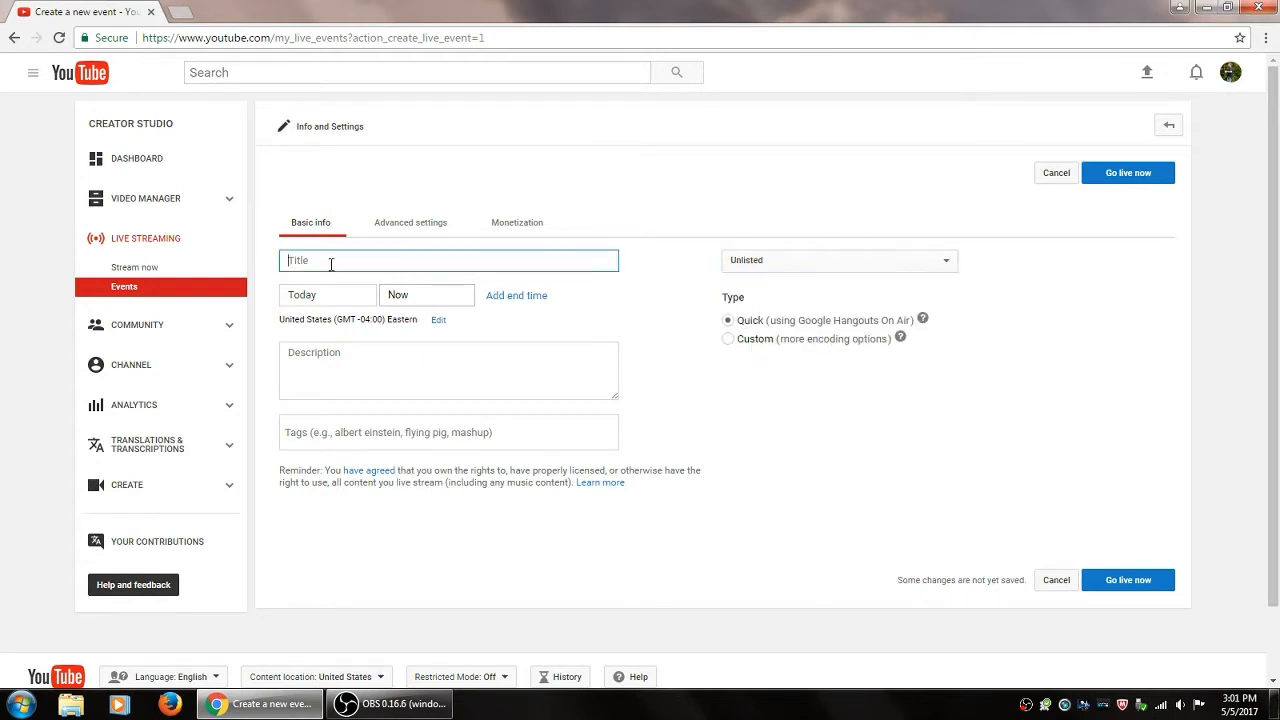
pyautogui.write('handi hangout')
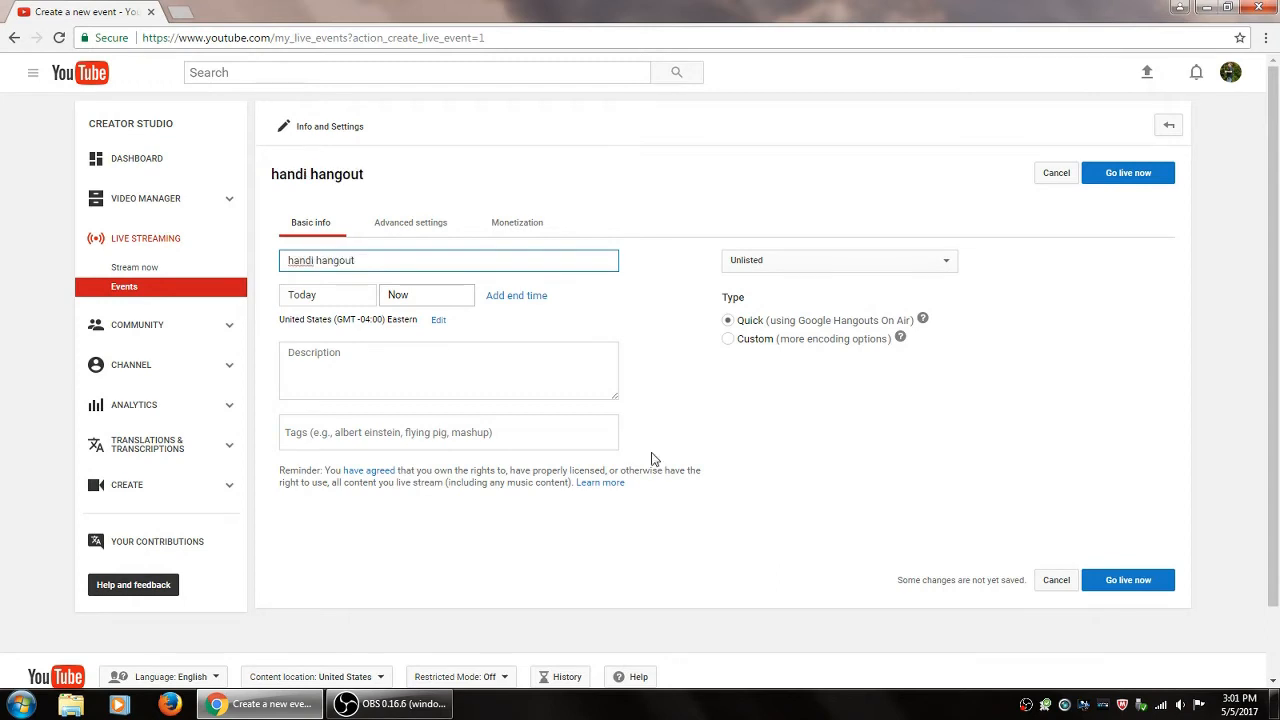
pyautogui.click(448, 370)
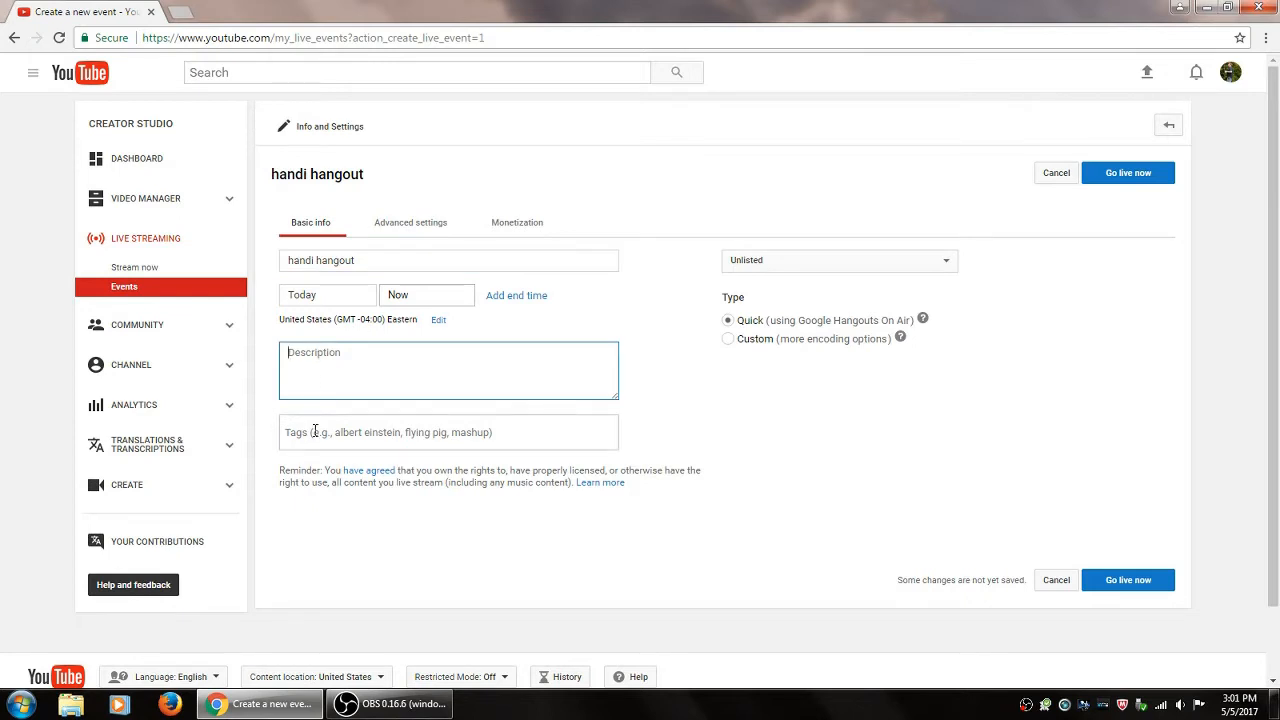
pyautogui.moveTo(728, 444)
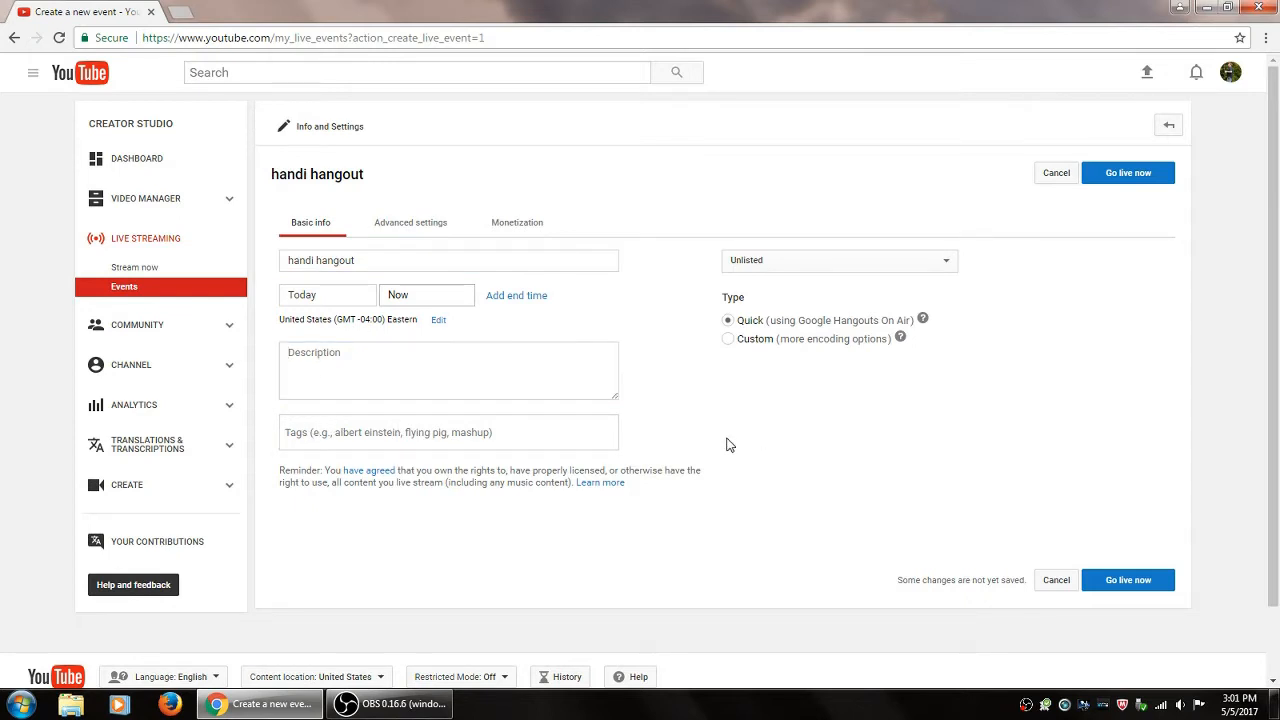
pyautogui.moveTo(668, 448)
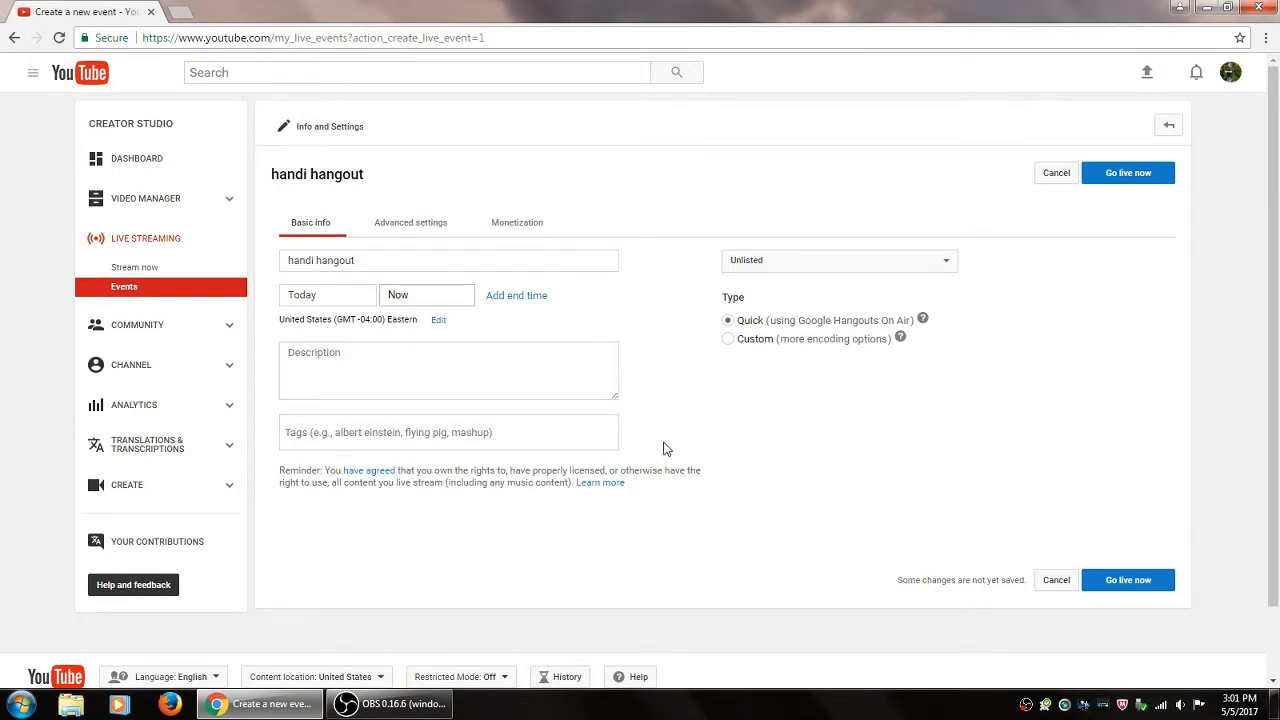
pyautogui.click(448, 432)
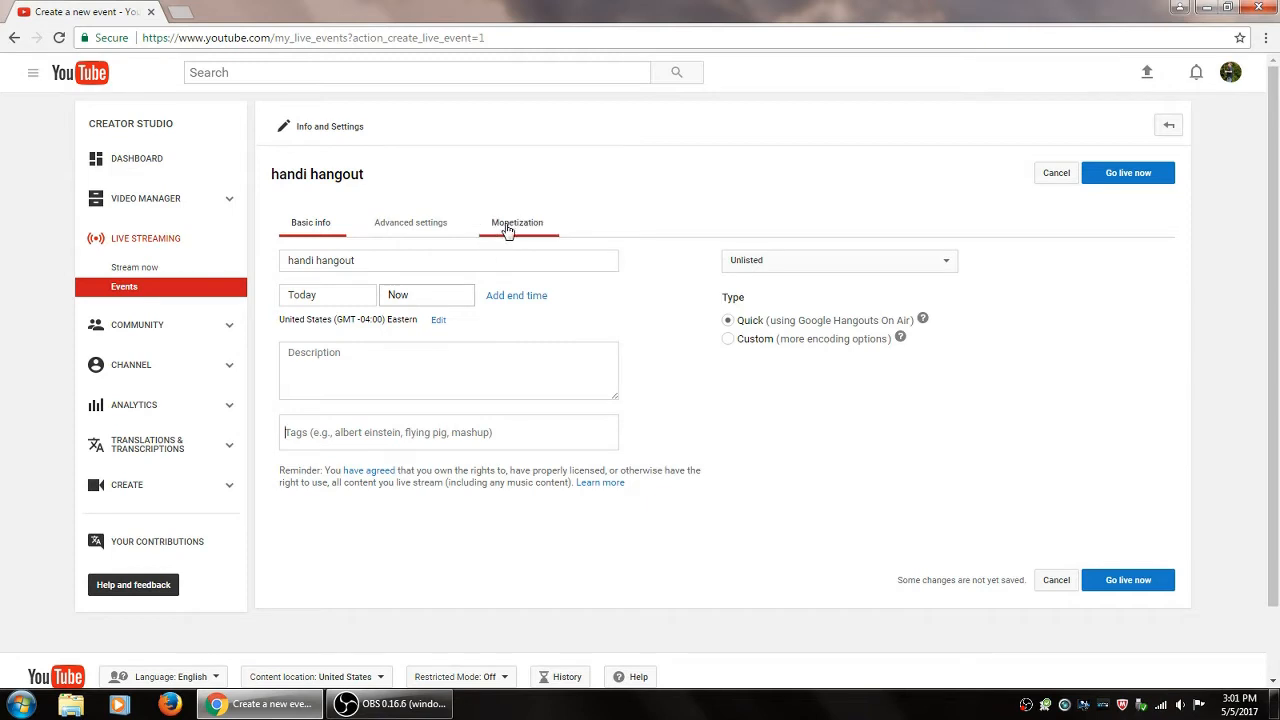
# Step: Show the event's Advanced settings: category Entertainment, live chat enabled
pyautogui.click(410, 222)
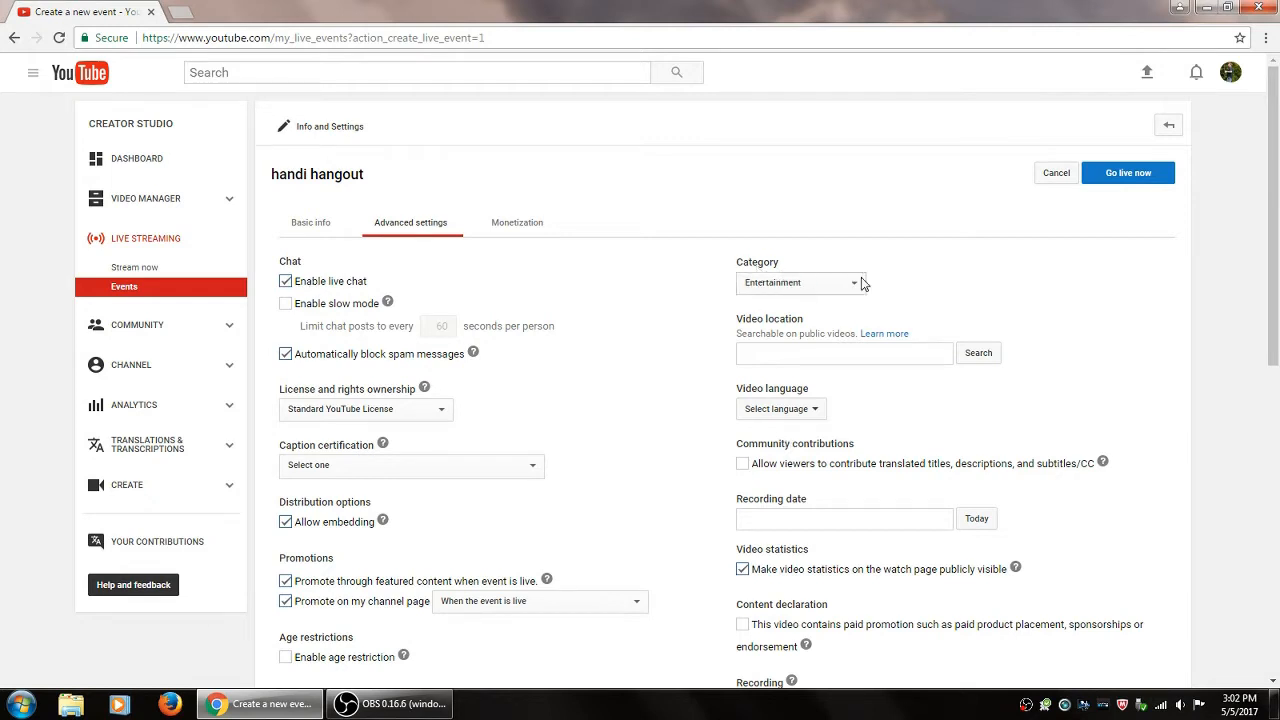
pyautogui.moveTo(920, 340)
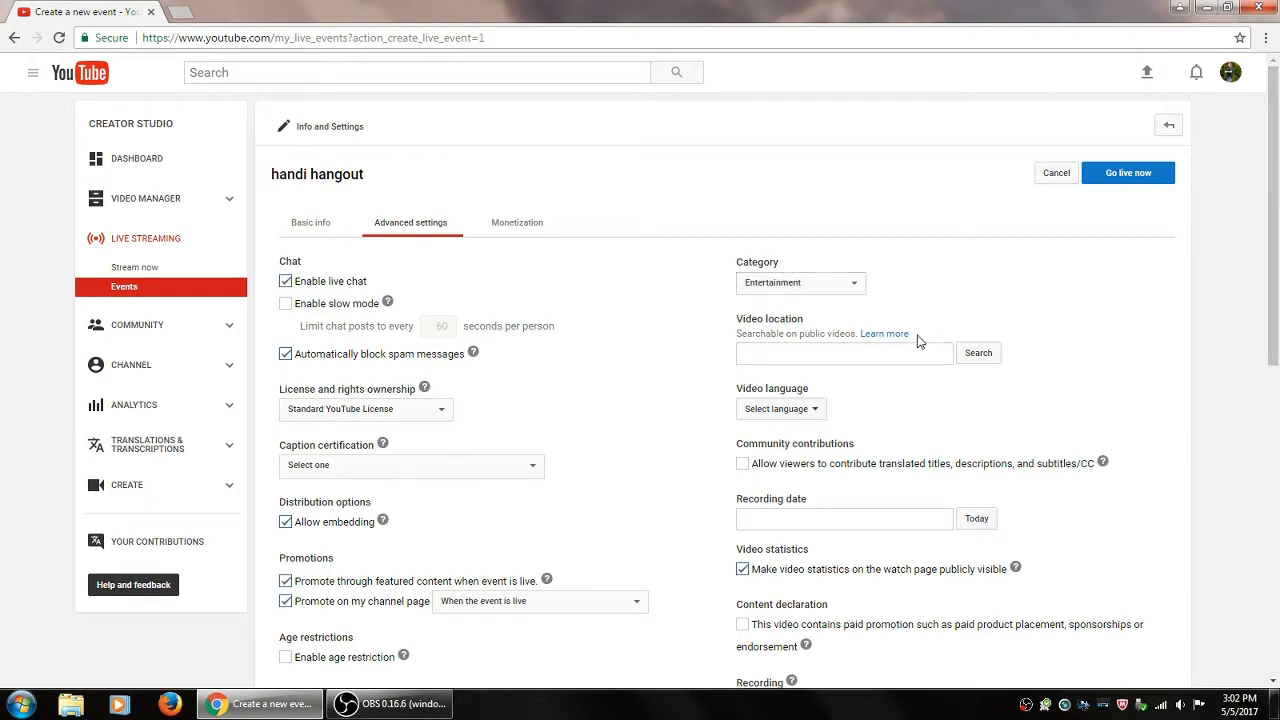
pyautogui.moveTo(700, 318)
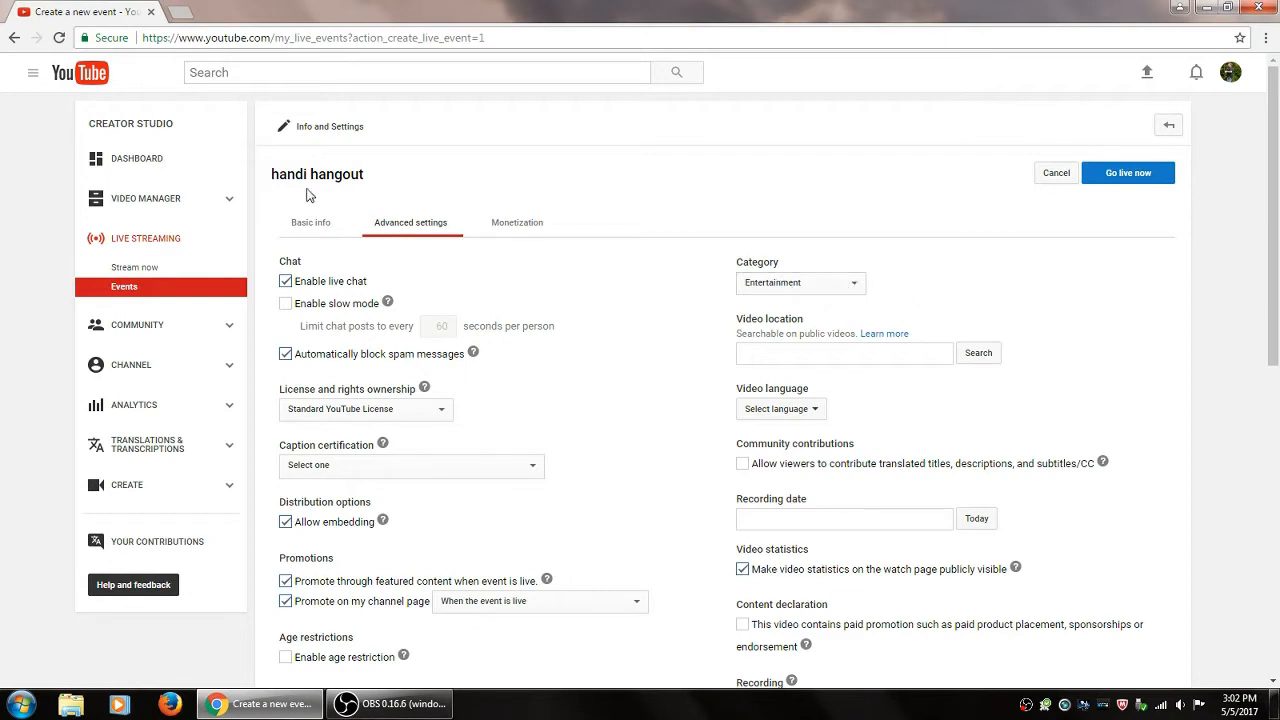
# Step: Save the event, choose Go live now and confirm OK in the Ready to go dialog
pyautogui.click(312, 222)
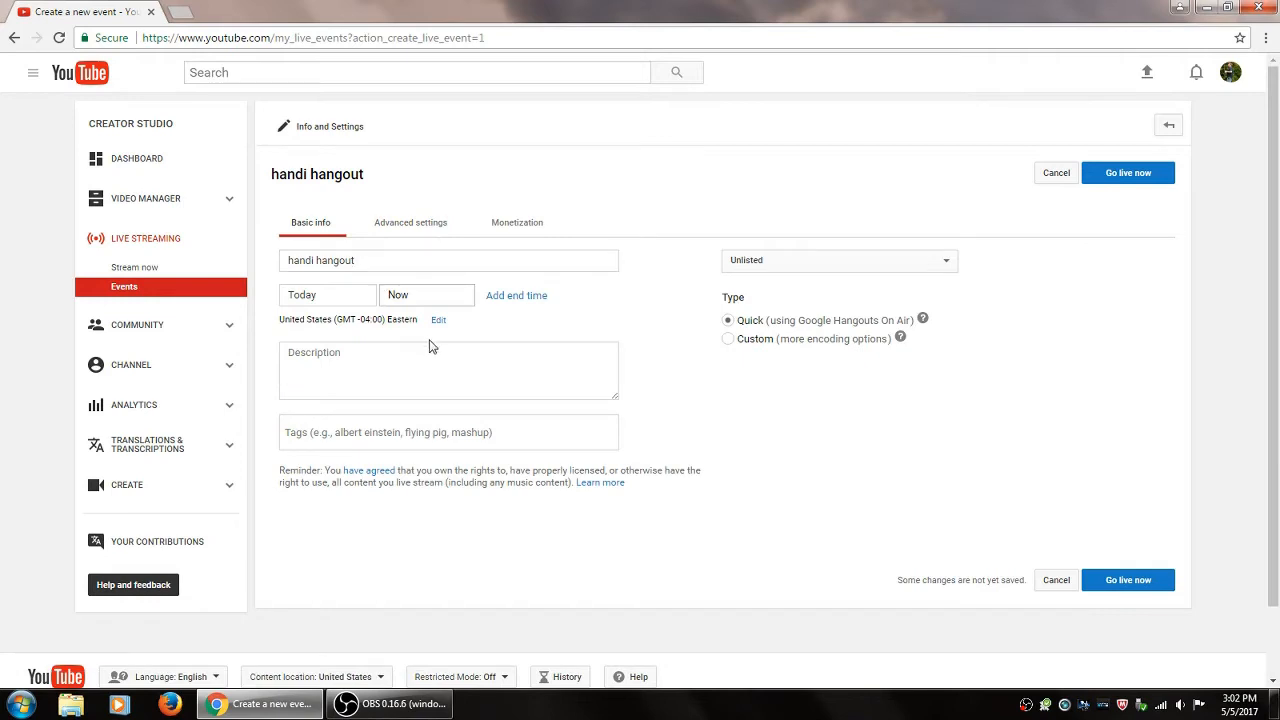
pyautogui.moveTo(1128, 172)
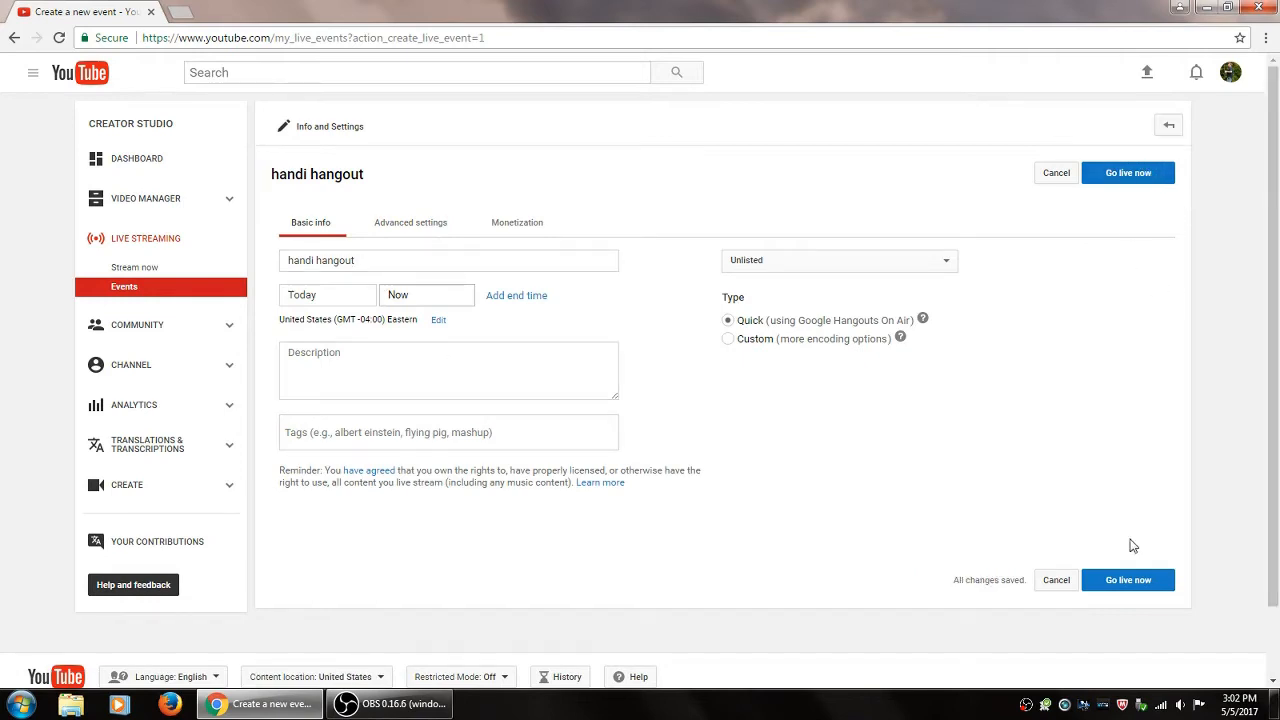
pyautogui.moveTo(1204, 362)
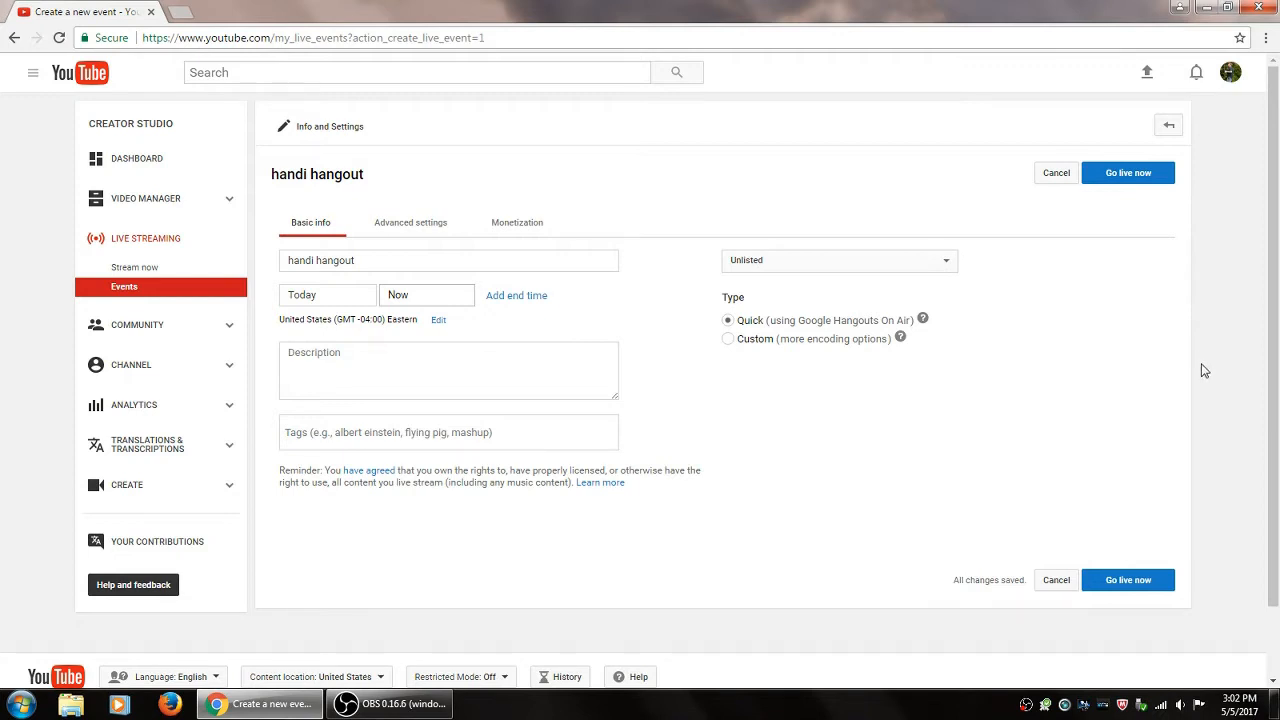
pyautogui.click(1128, 172)
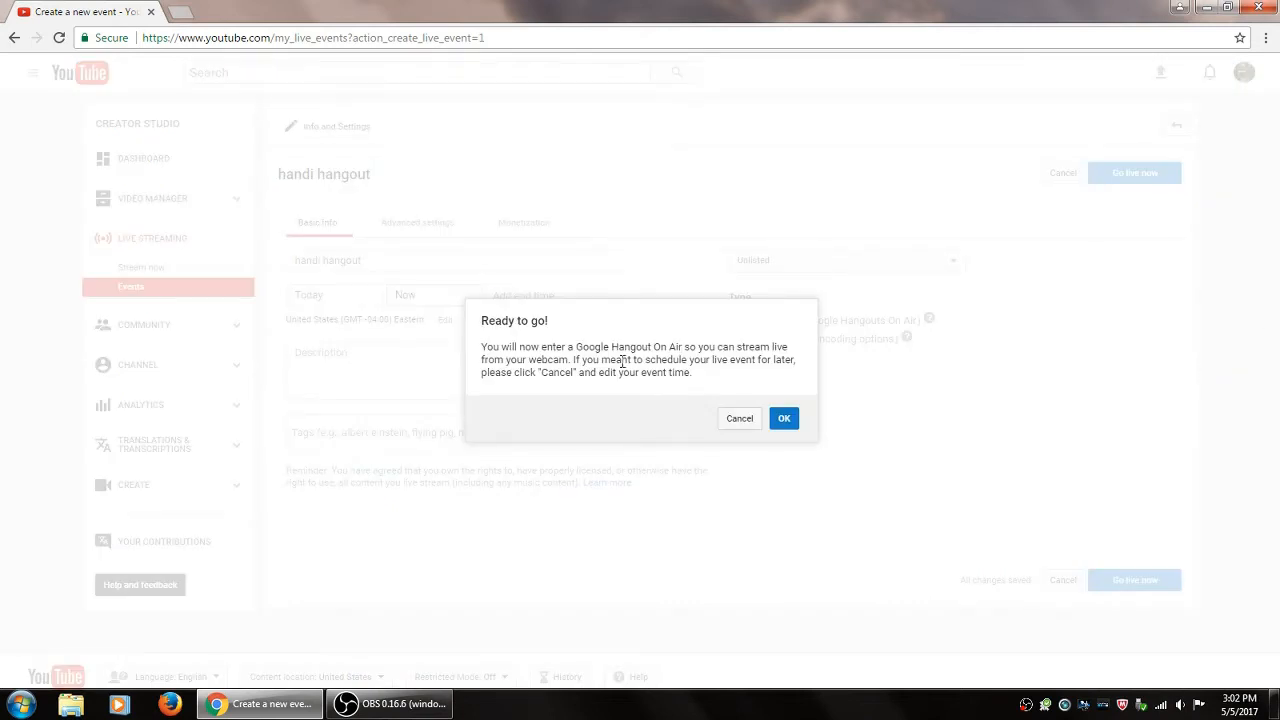
pyautogui.moveTo(602, 424)
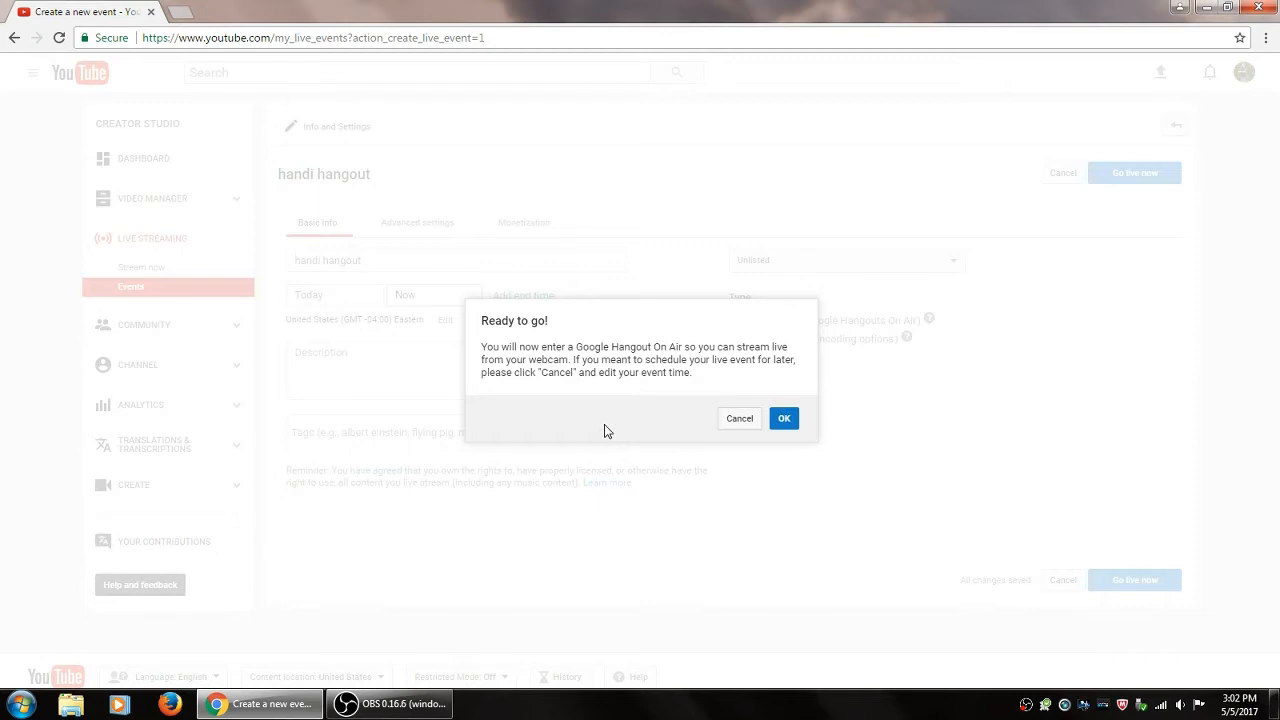
pyautogui.moveTo(608, 432)
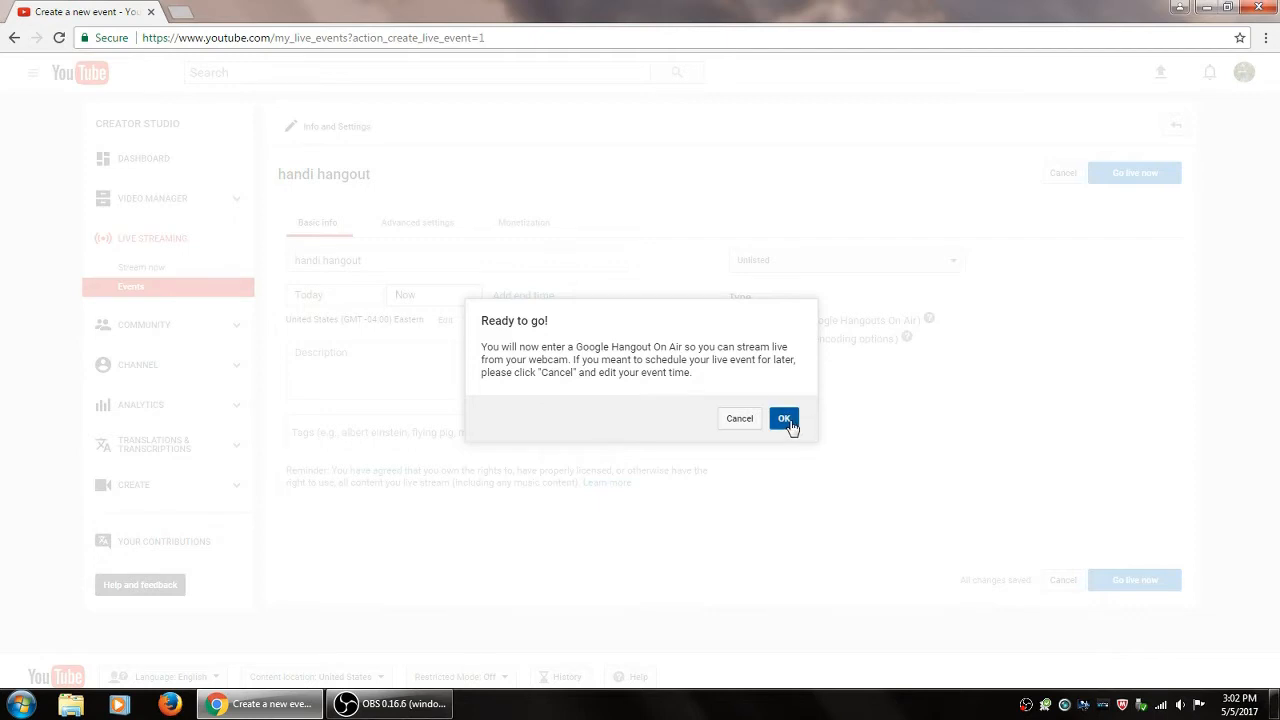
pyautogui.click(784, 418)
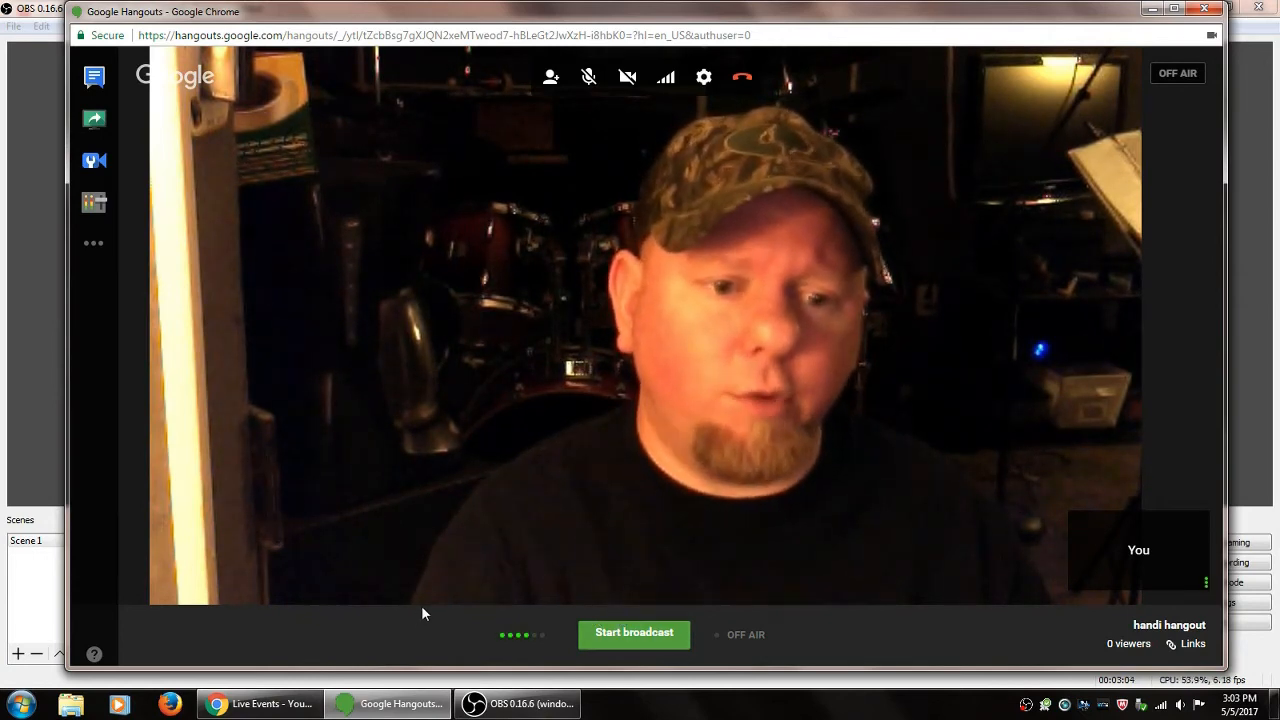
pyautogui.moveTo(550, 76)
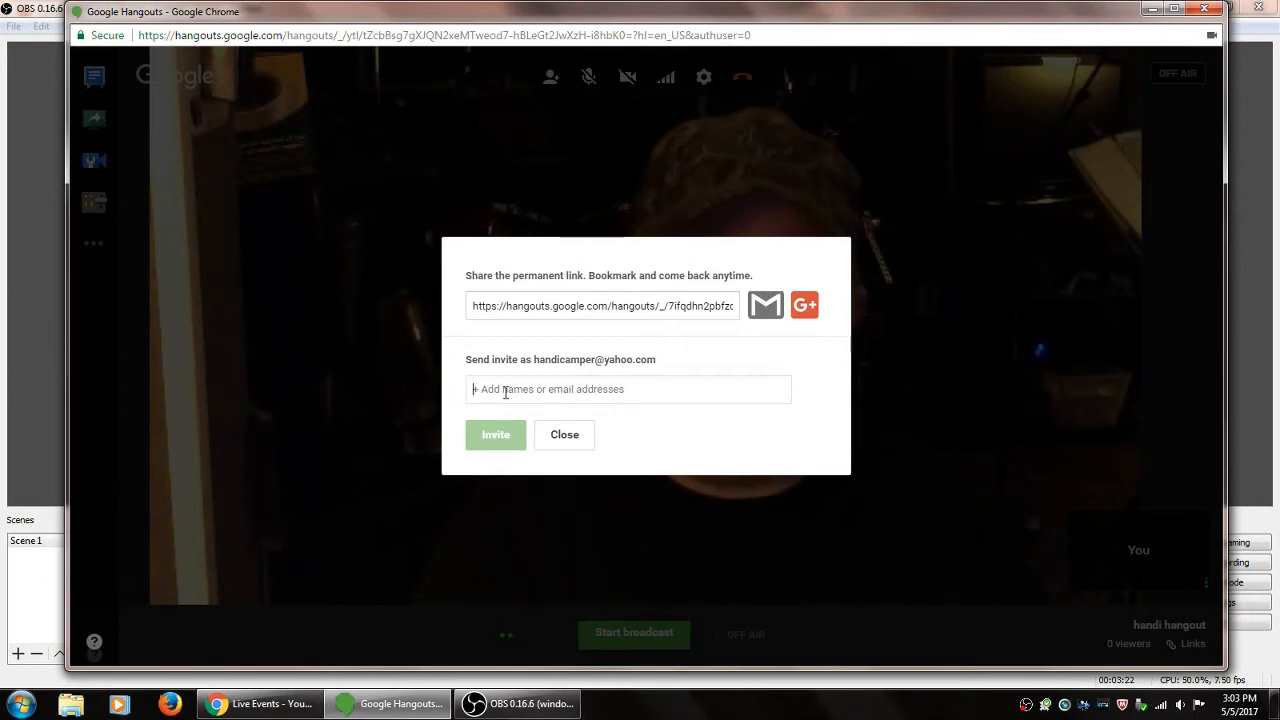
pyautogui.moveTo(350, 368)
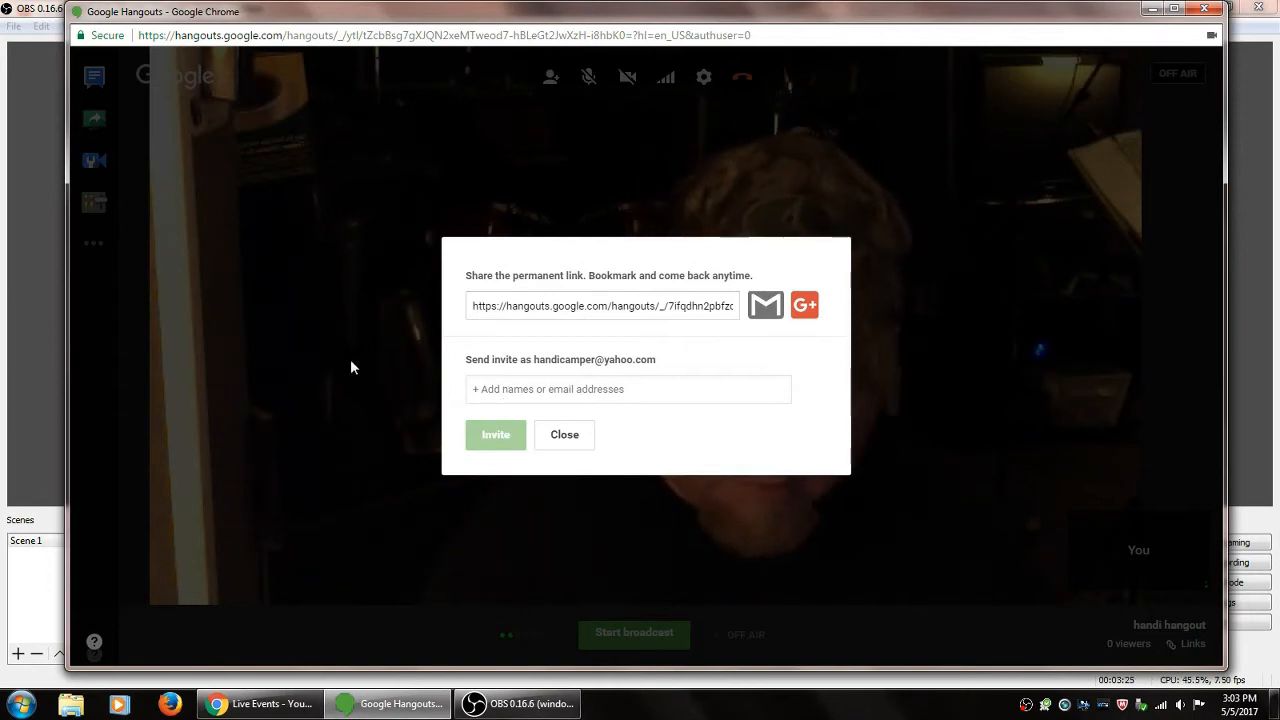
# Step: Enter a name in the invite field, then close the invite dialog with nobody invited
pyautogui.write('d')
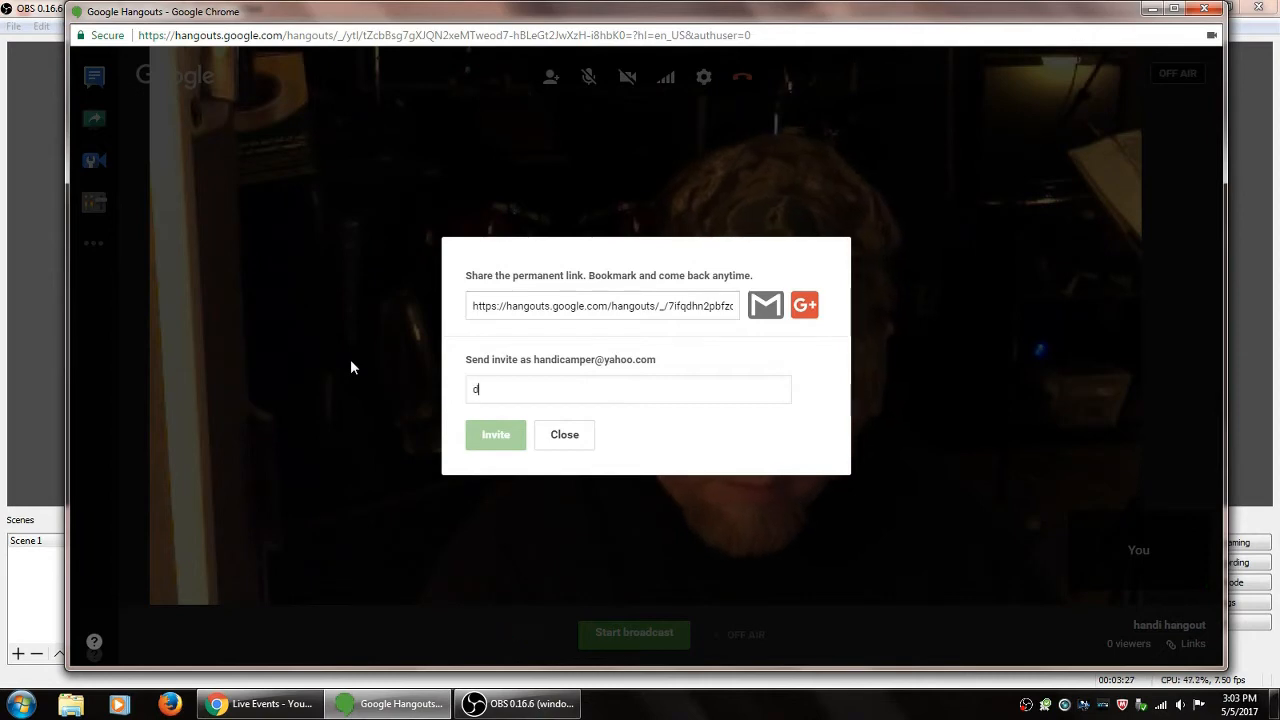
pyautogui.write('ark')
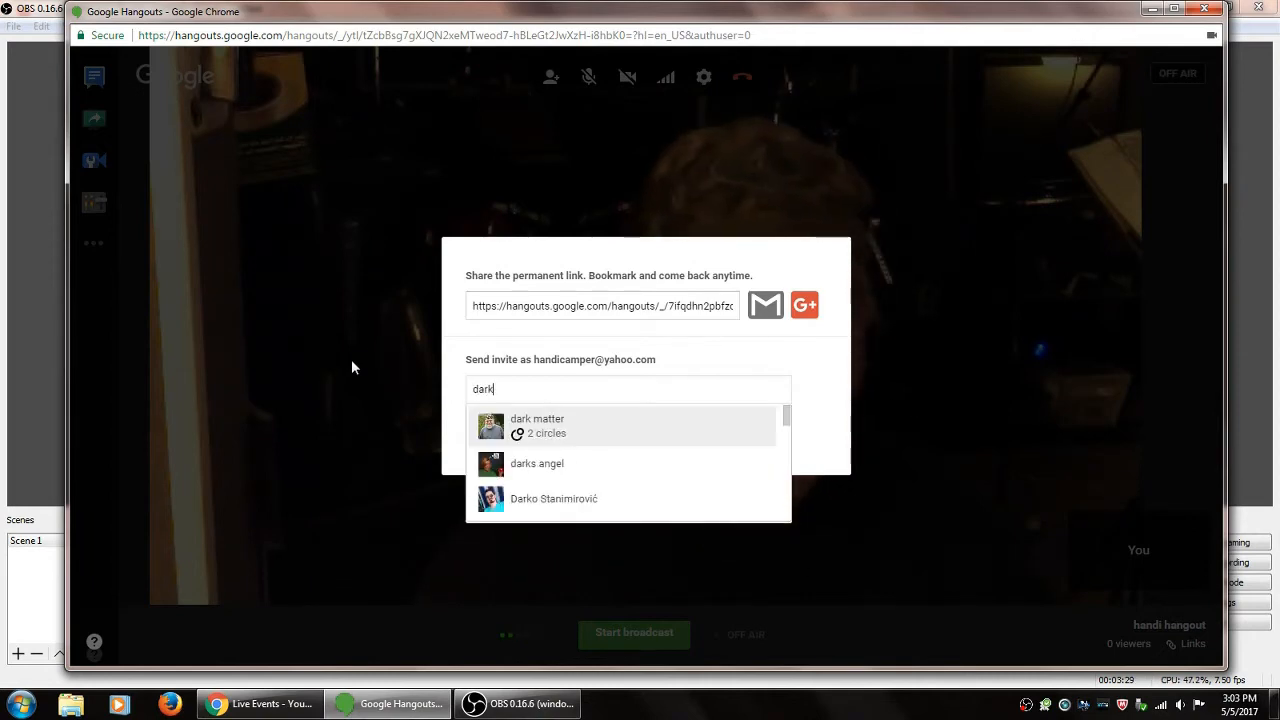
pyautogui.moveTo(156, 380)
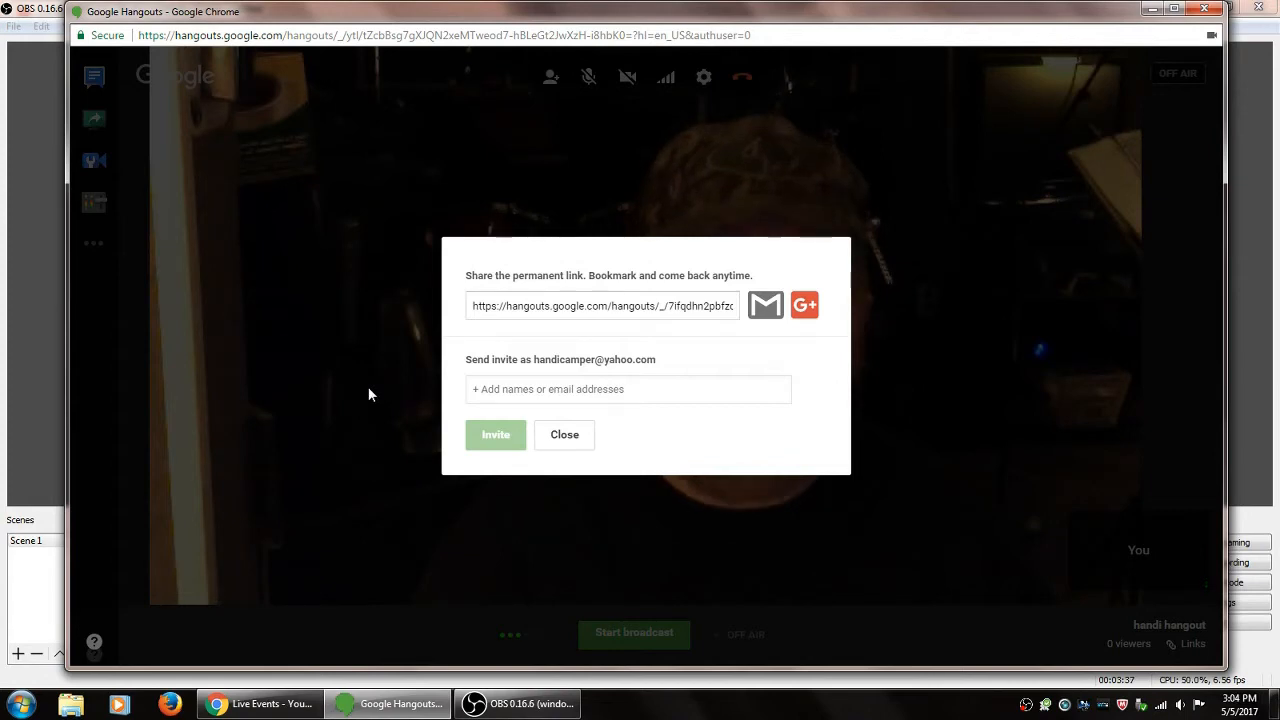
pyautogui.click(564, 434)
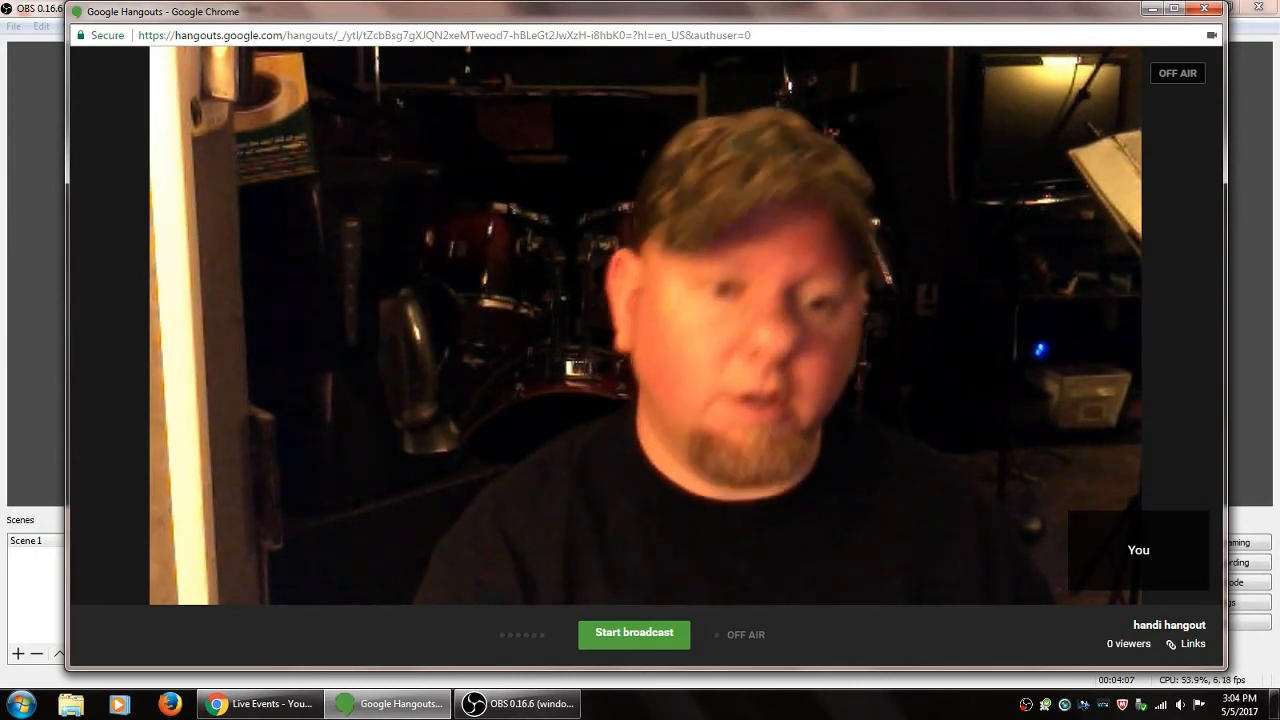
# Step: Choose Start broadcast in the Hangouts window, bringing up the Broadcasting notice
pyautogui.click(634, 632)
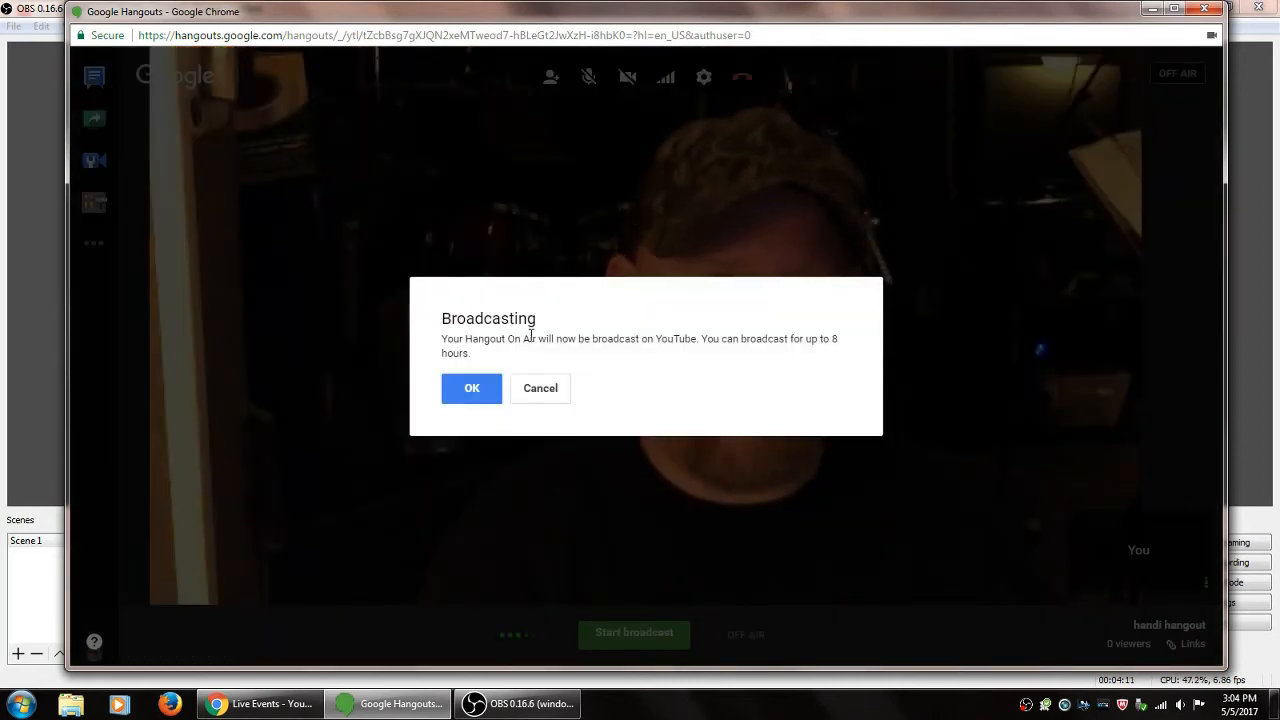
pyautogui.moveTo(590, 358)
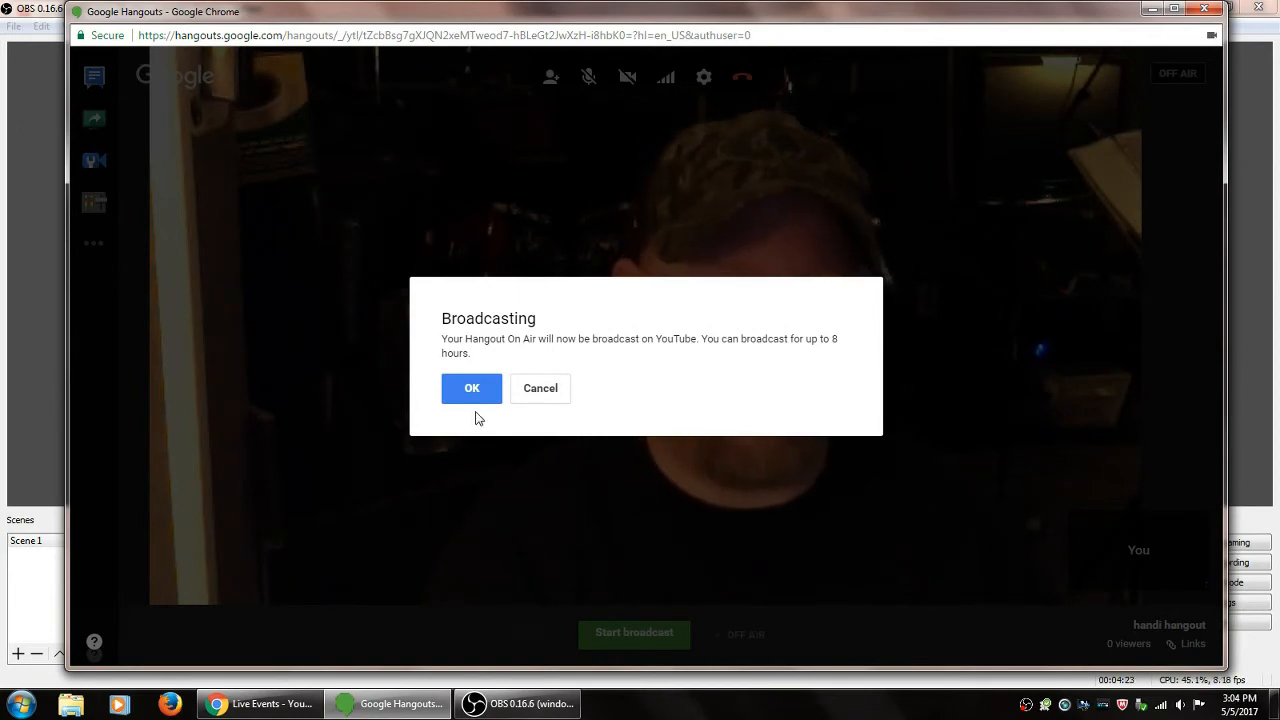
# Step: Confirm OK in the Broadcasting dialog so the hangout goes LIVE on YouTube
pyautogui.click(472, 388)
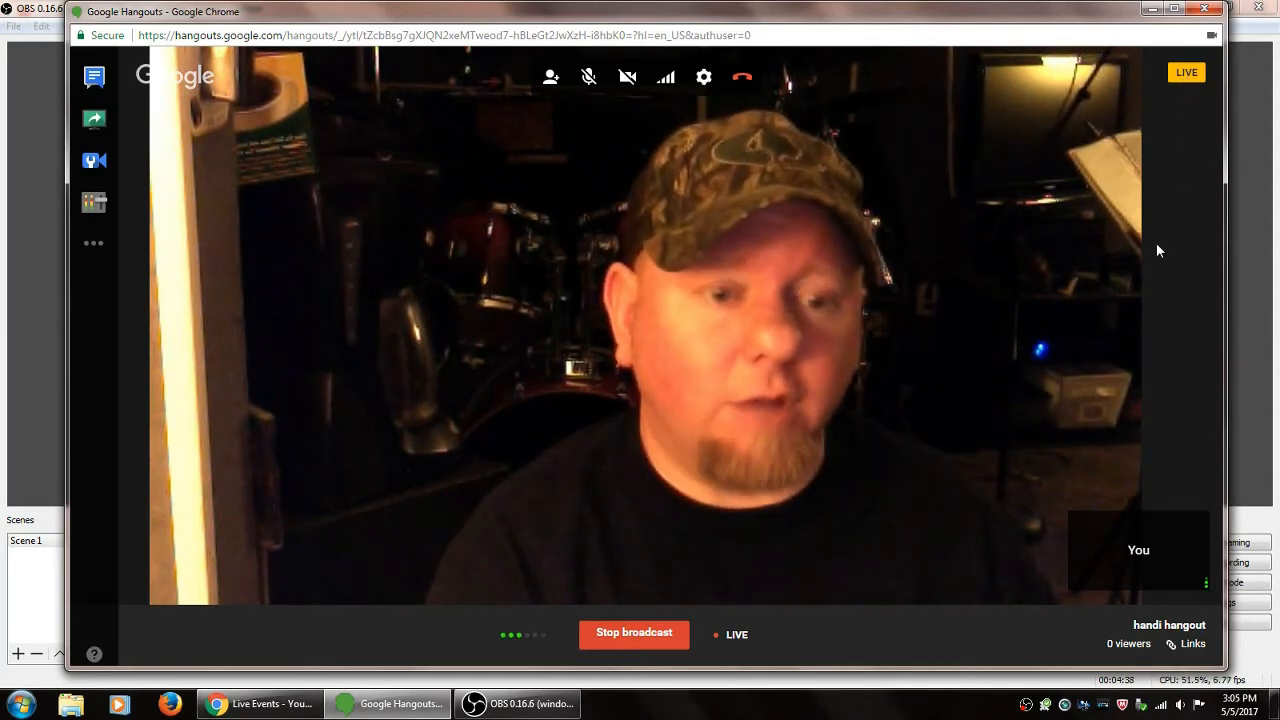
pyautogui.moveTo(884, 192)
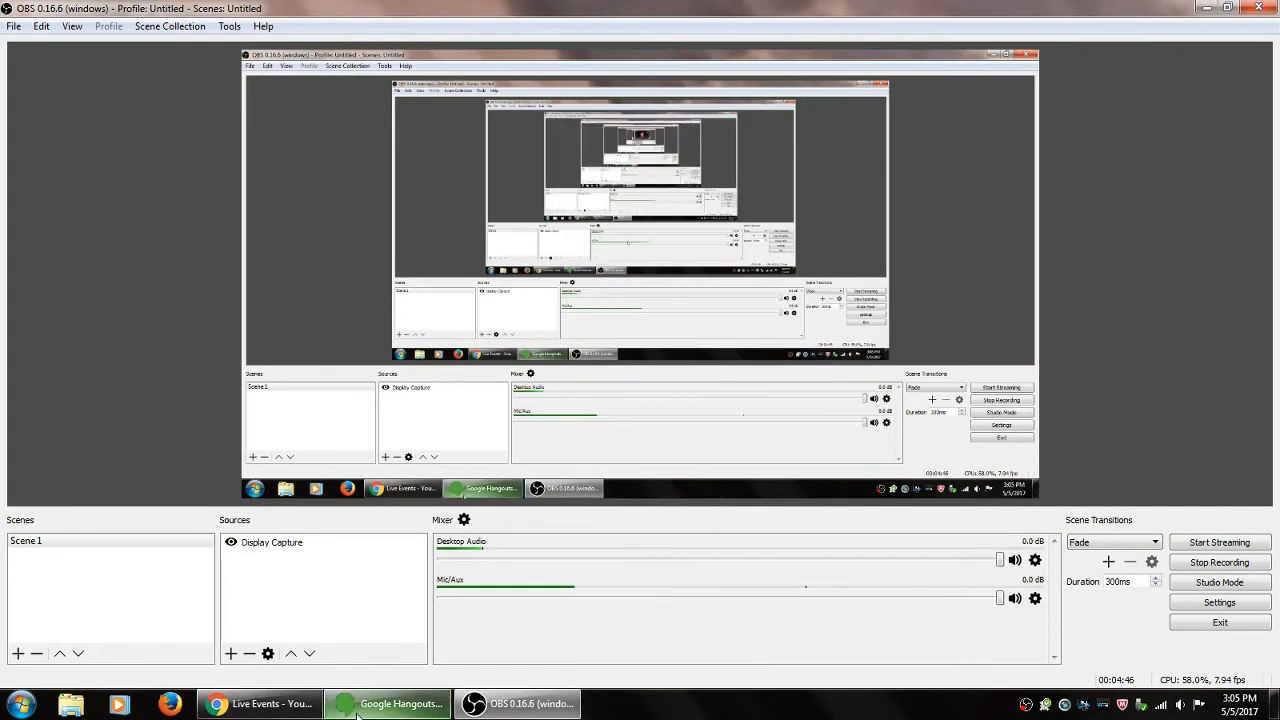
# Step: Return to the Live Events list and select the handi hangout event to load its watch page
pyautogui.click(260, 704)
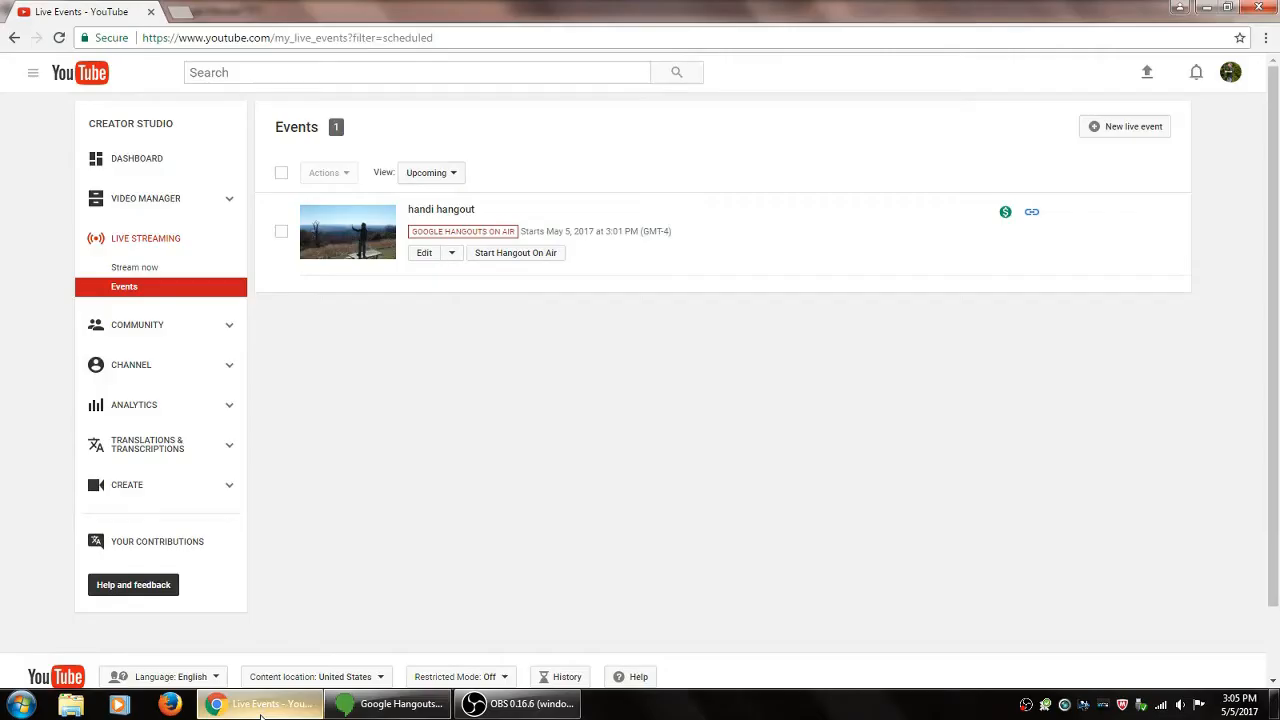
pyautogui.moveTo(20, 122)
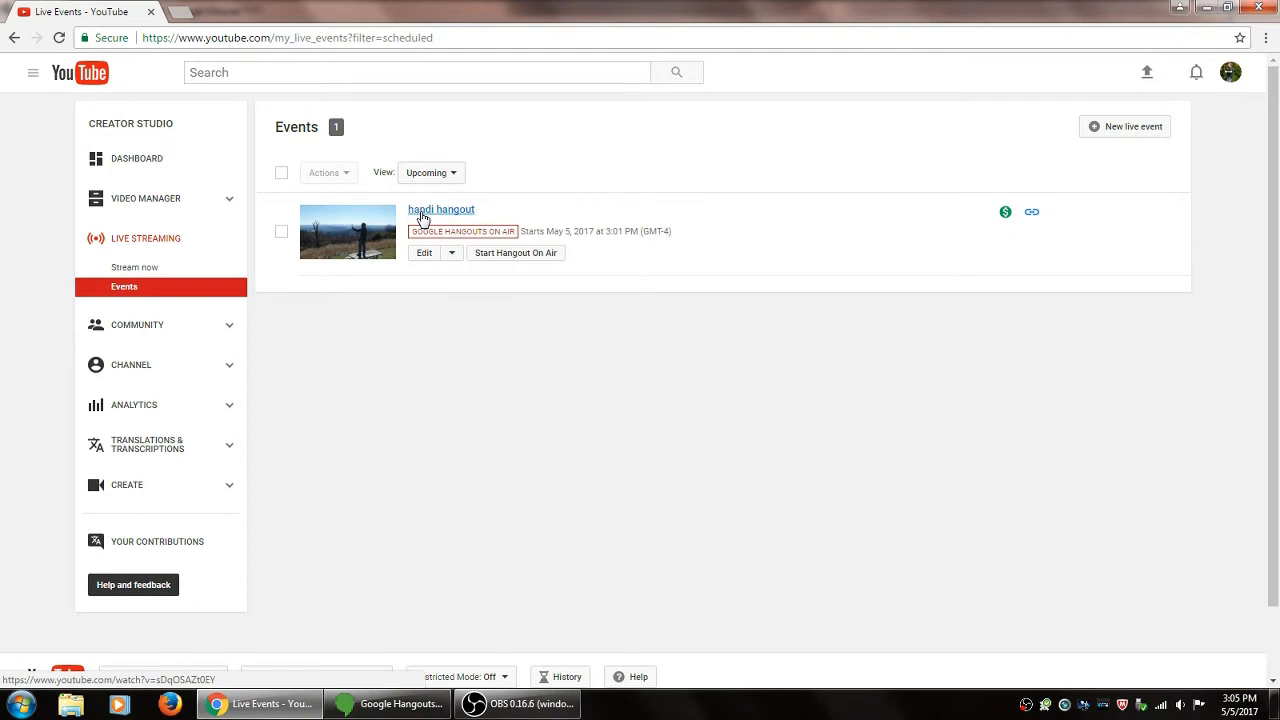
pyautogui.moveTo(422, 218)
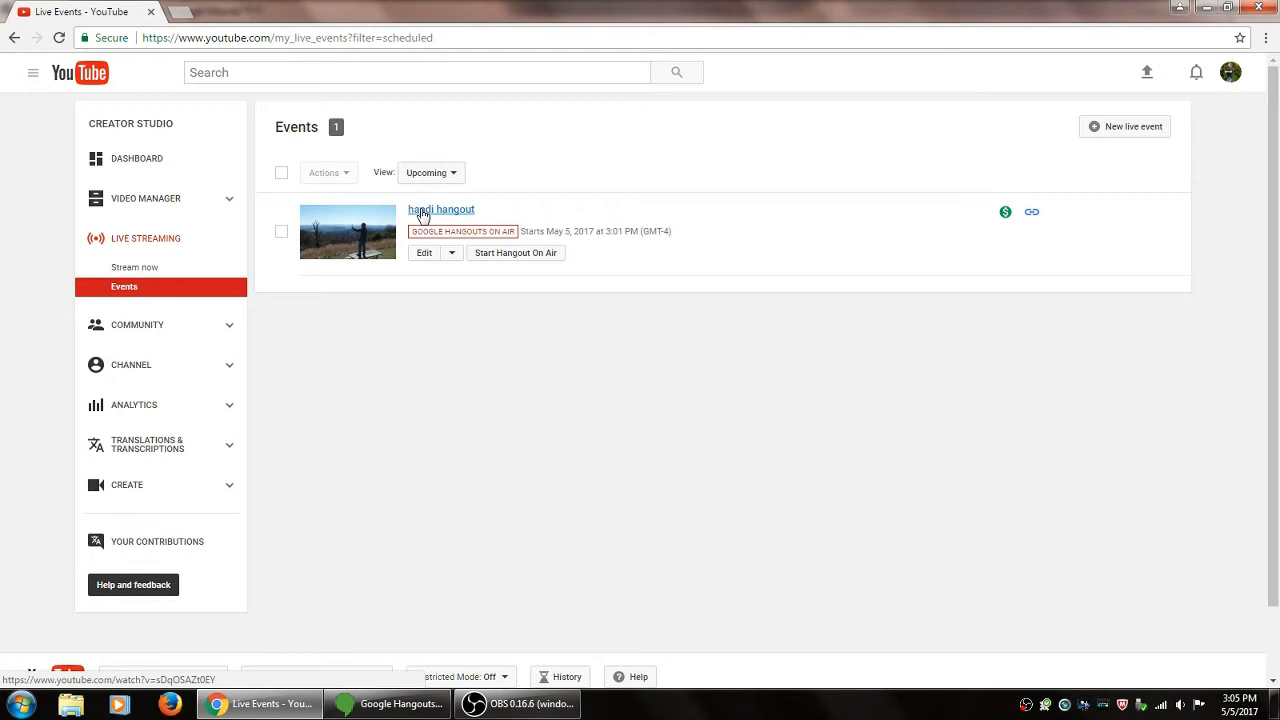
pyautogui.moveTo(420, 216)
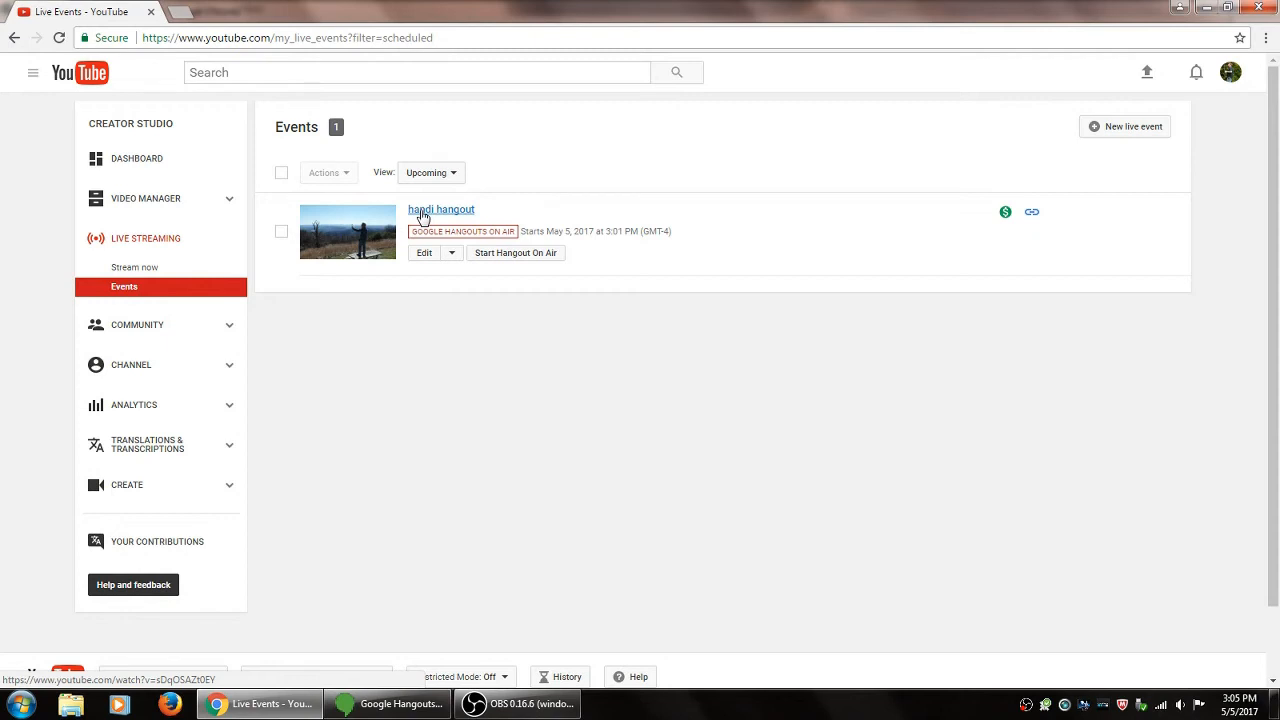
pyautogui.click(440, 210)
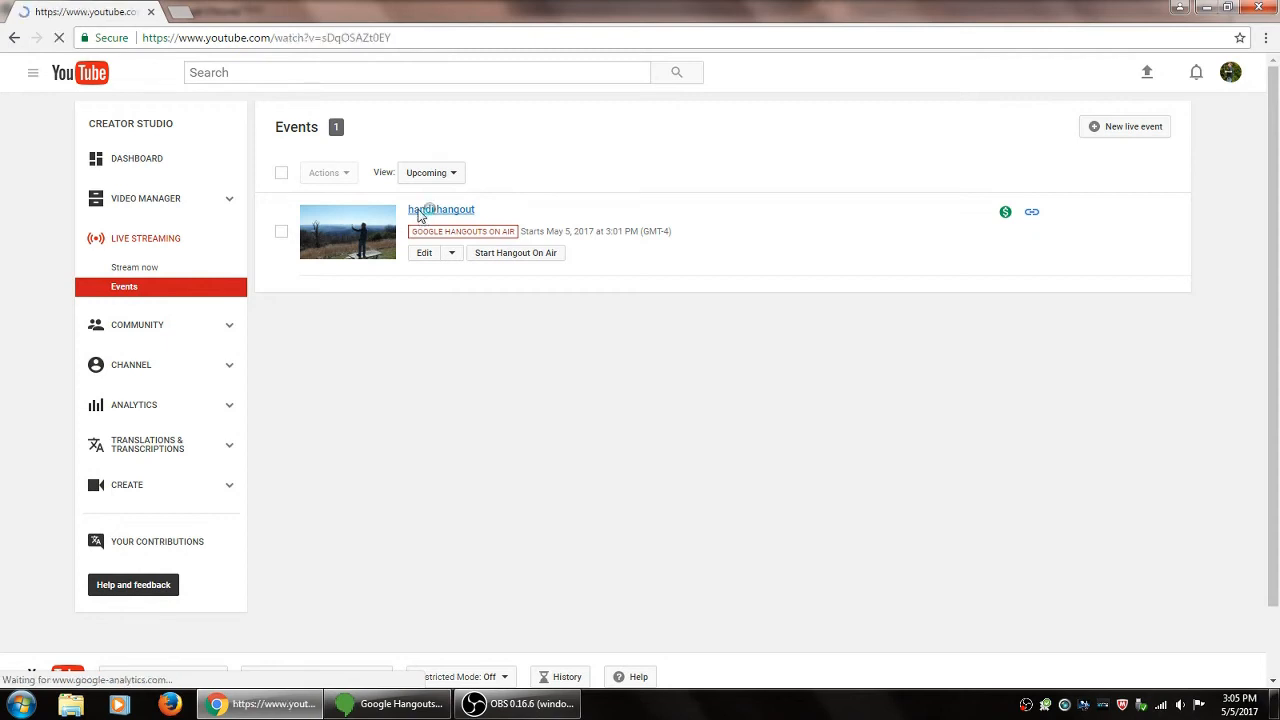
# Step: Mute the handi hangout live stream player and focus the live chat box
pyautogui.click(440, 210)
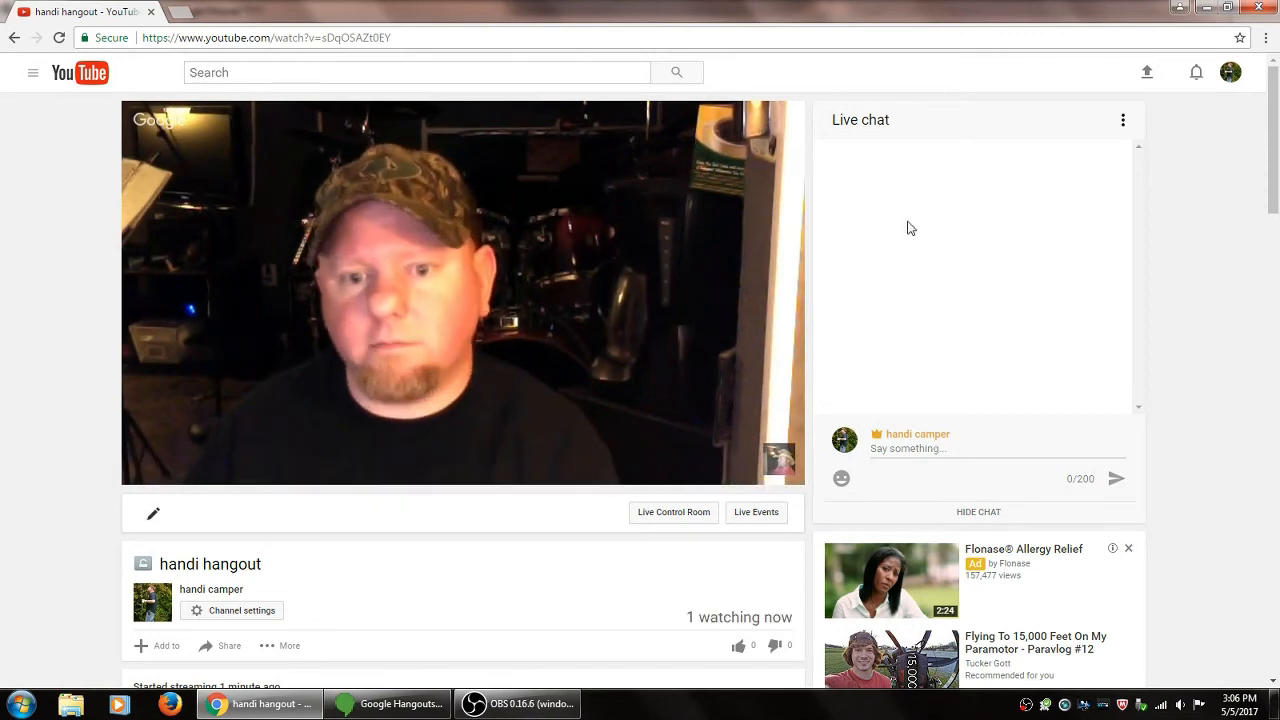
pyautogui.moveTo(388, 704)
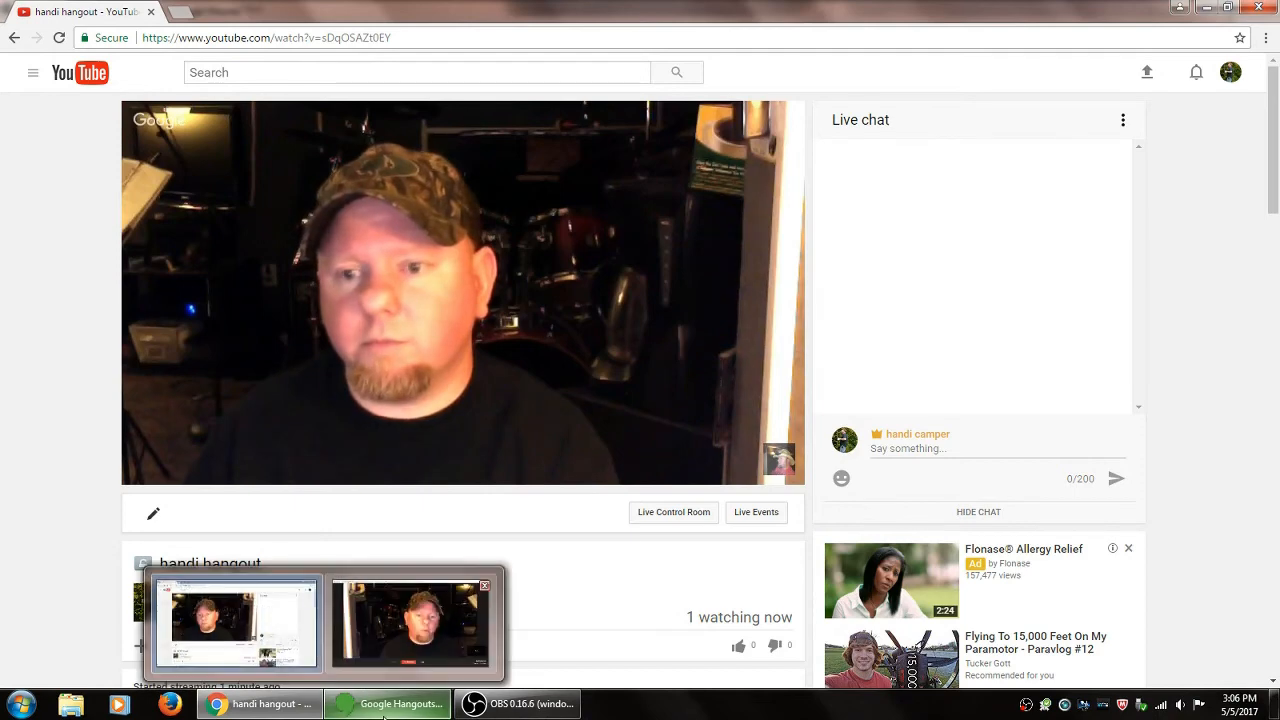
pyautogui.click(388, 704)
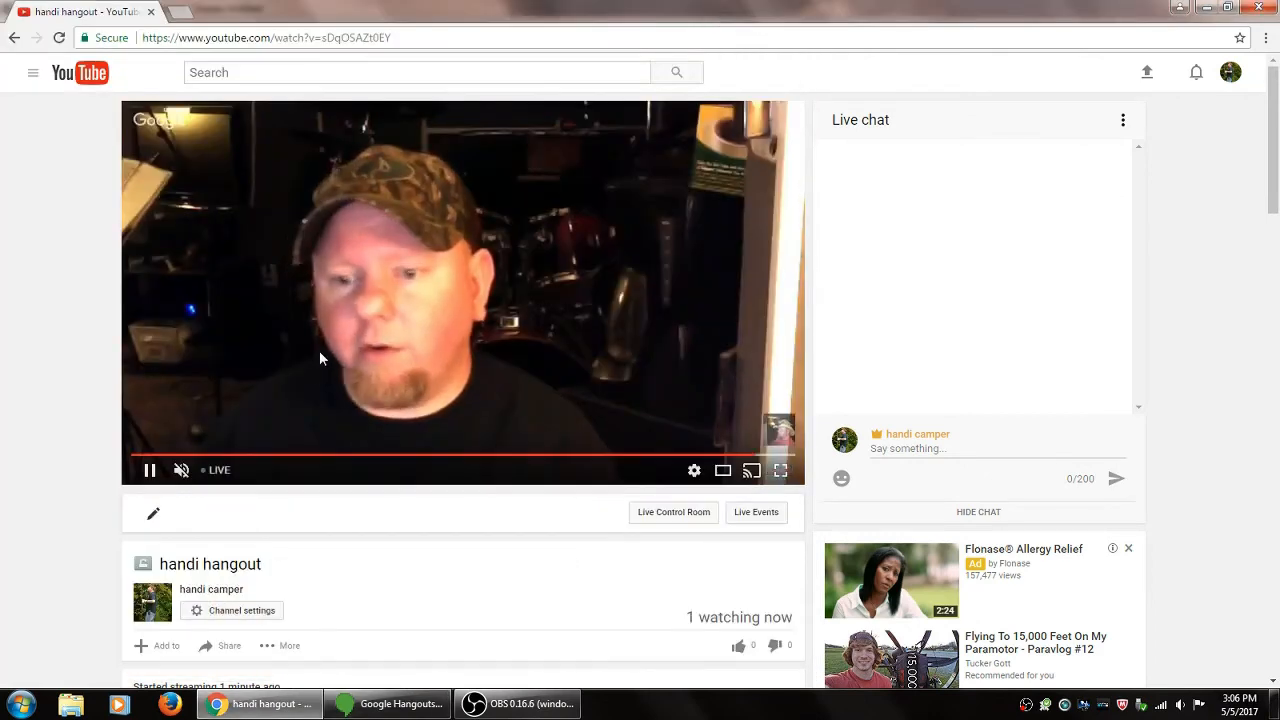
pyautogui.click(180, 470)
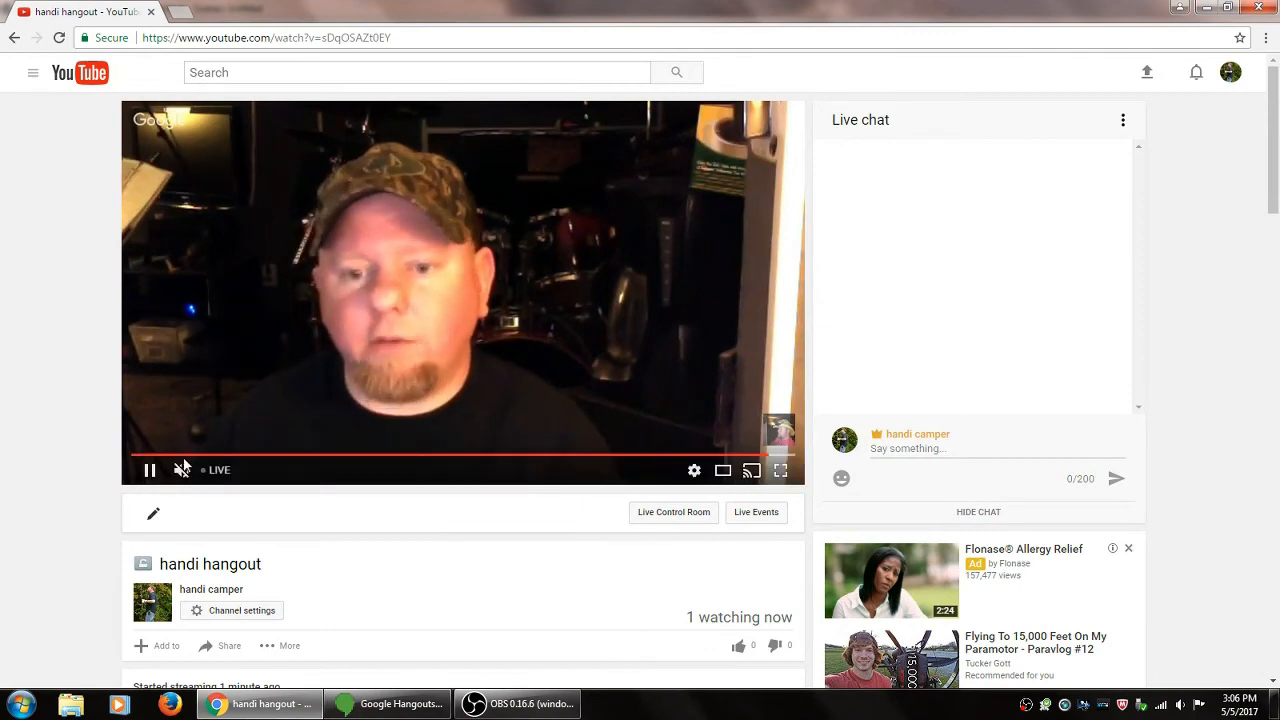
pyautogui.click(182, 470)
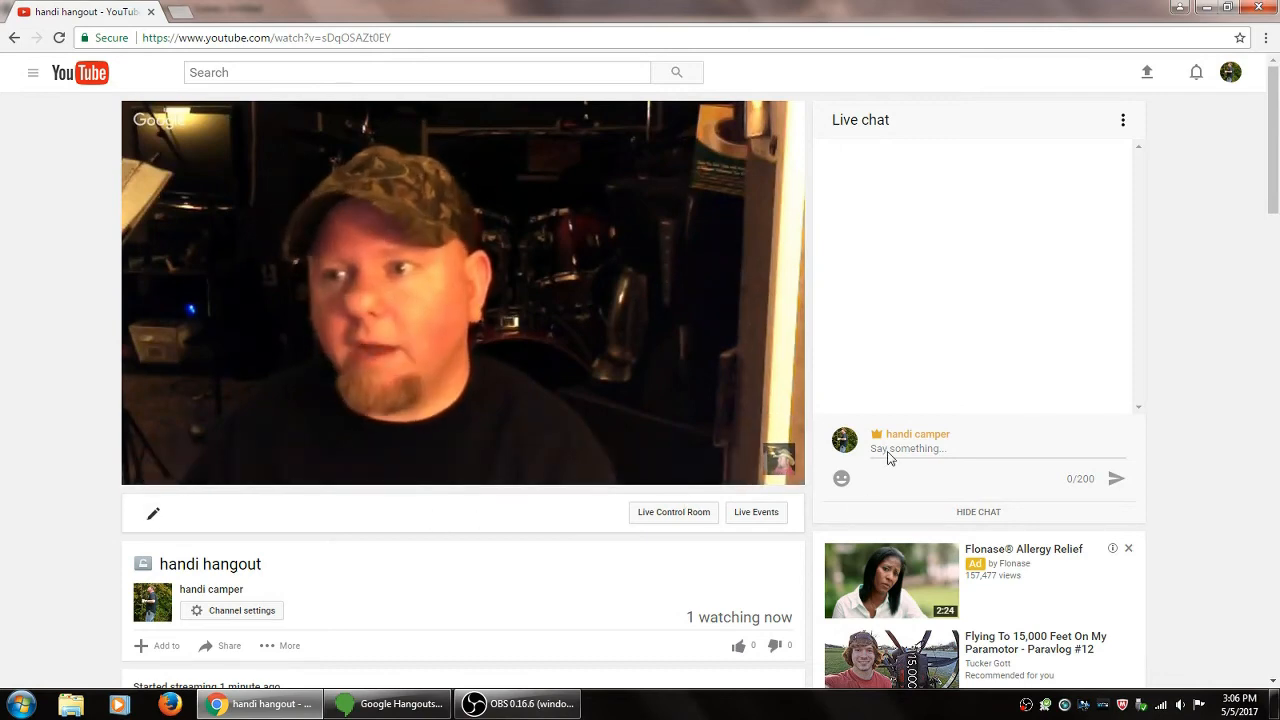
pyautogui.click(950, 448)
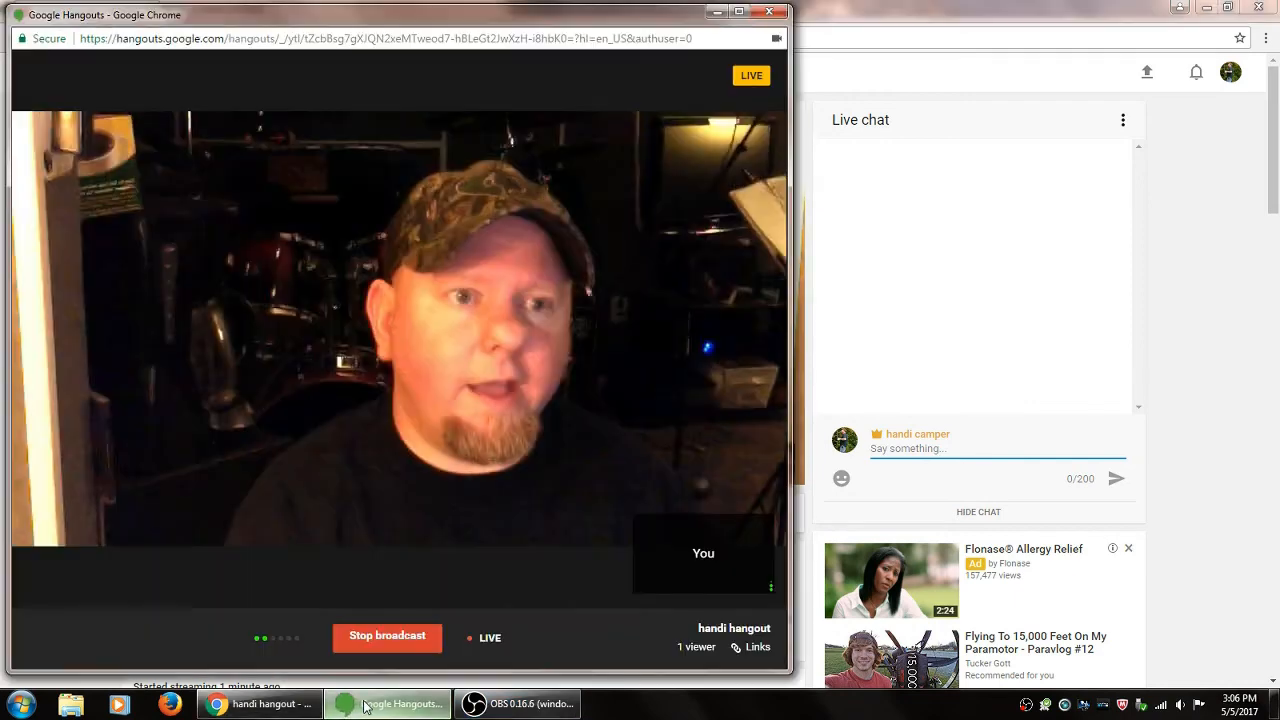
pyautogui.moveTo(290, 564)
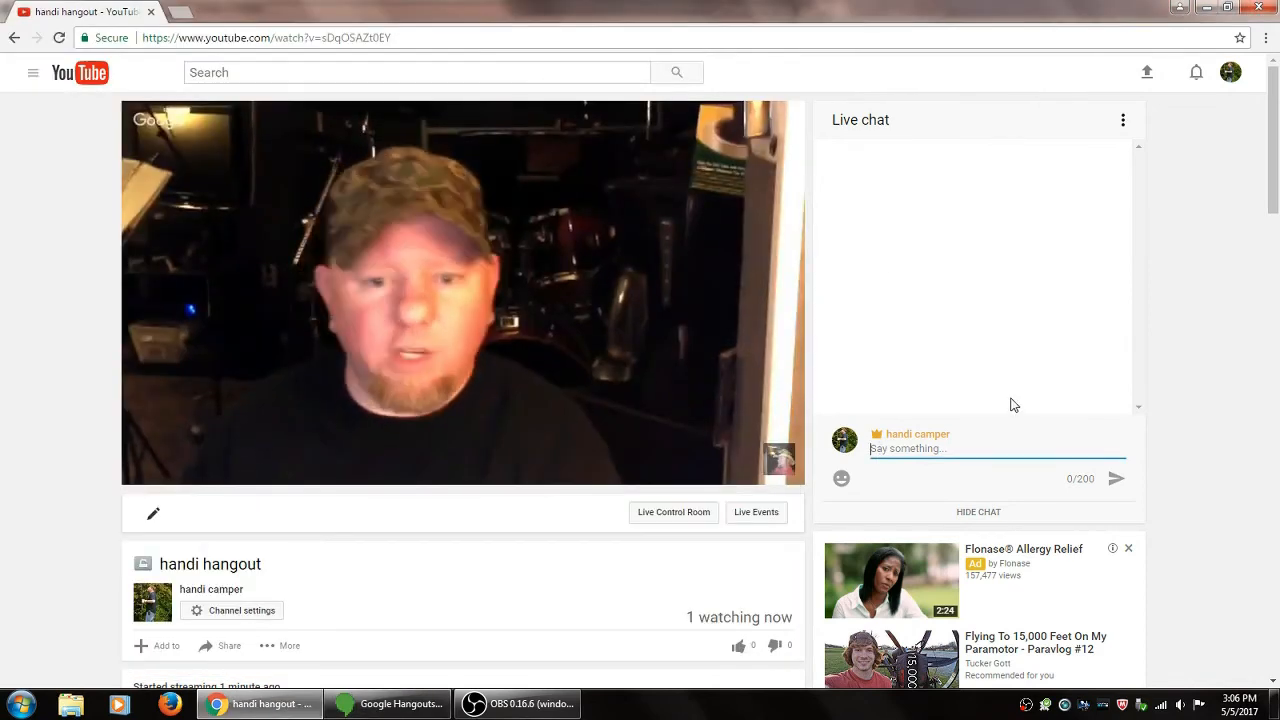
# Step: Post 'hello there' in the handi hangout live chat
pyautogui.write('hello there')
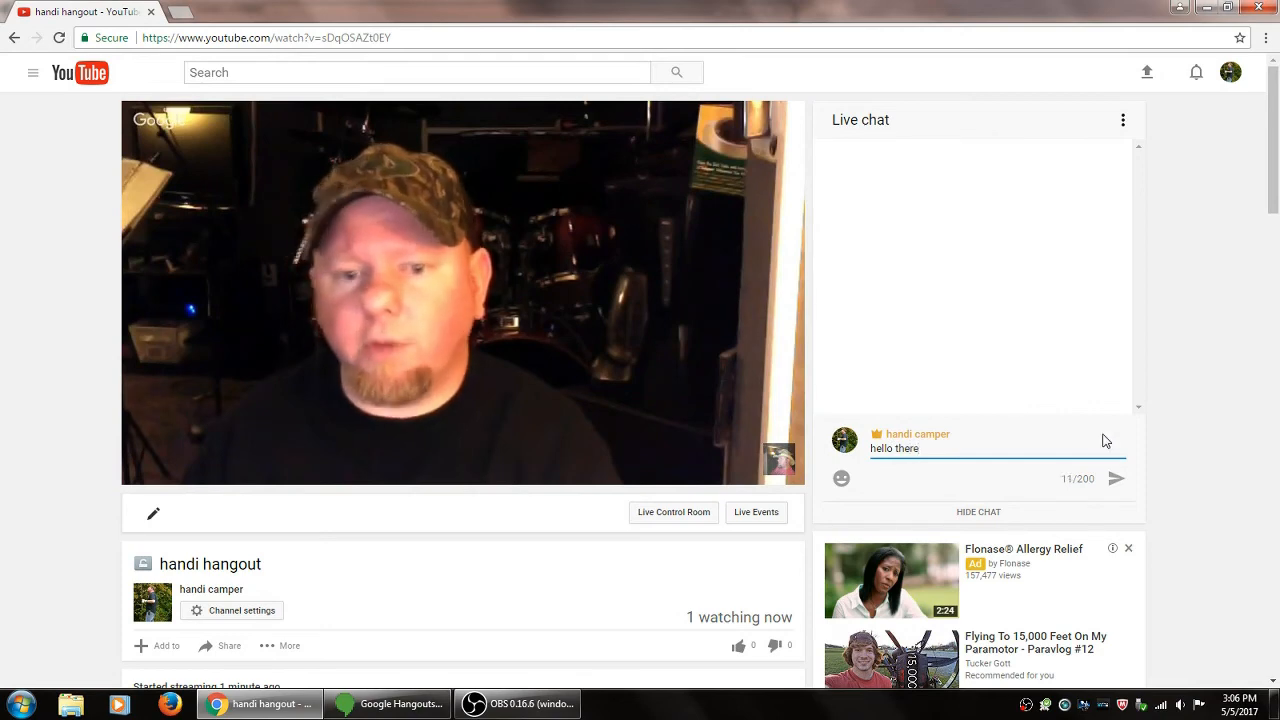
pyautogui.click(1116, 478)
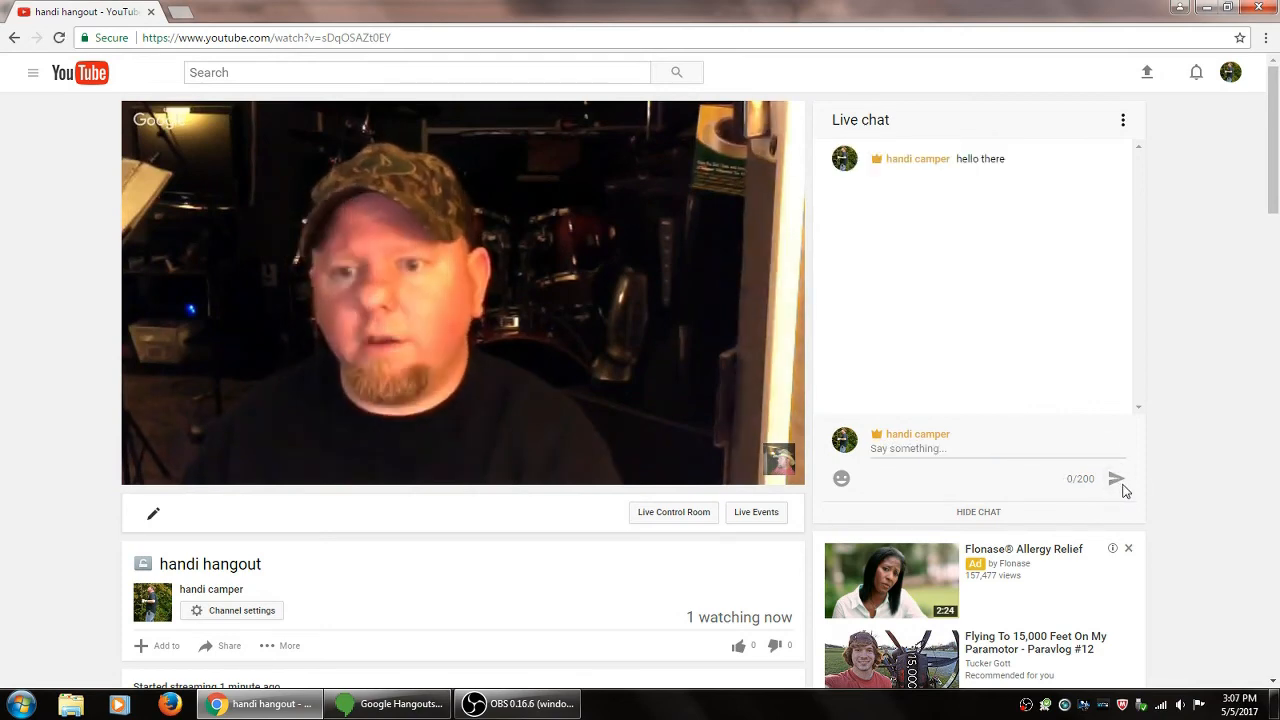